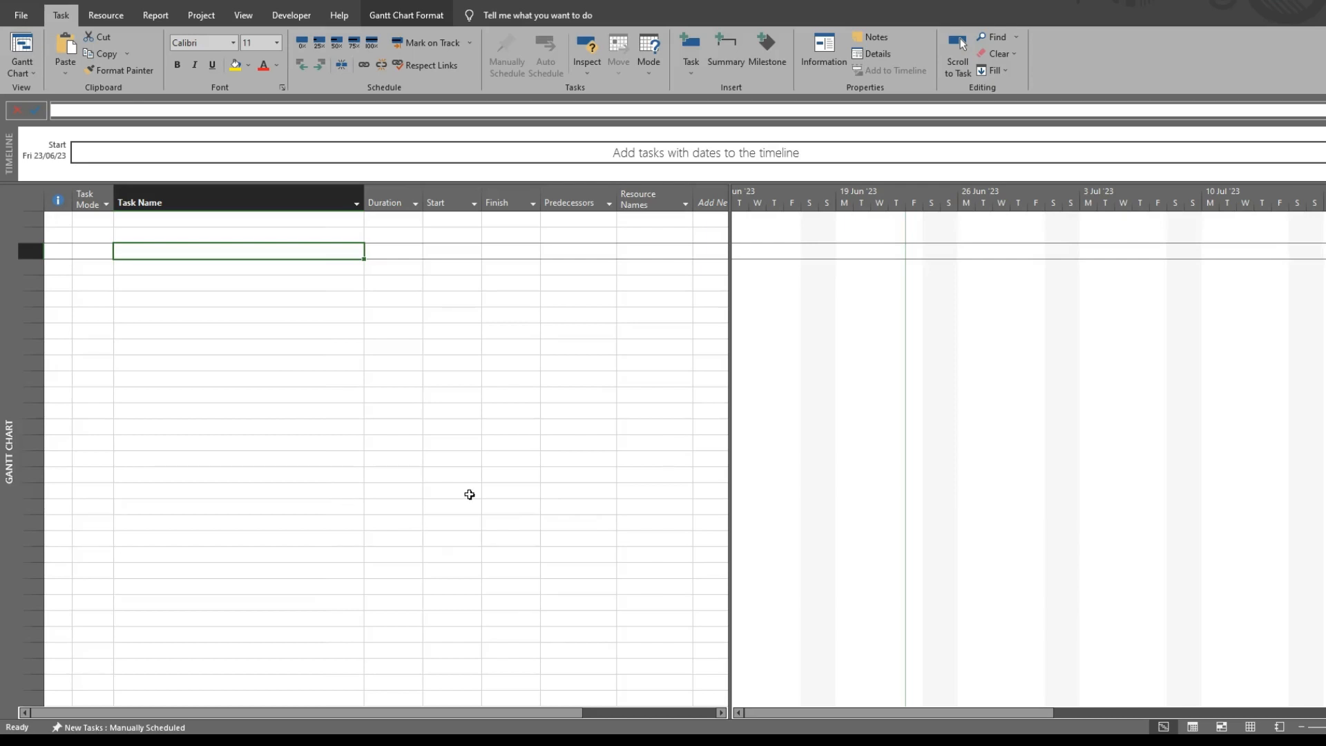
{"action": "mouse_move", "coordinate": [294, 285]}
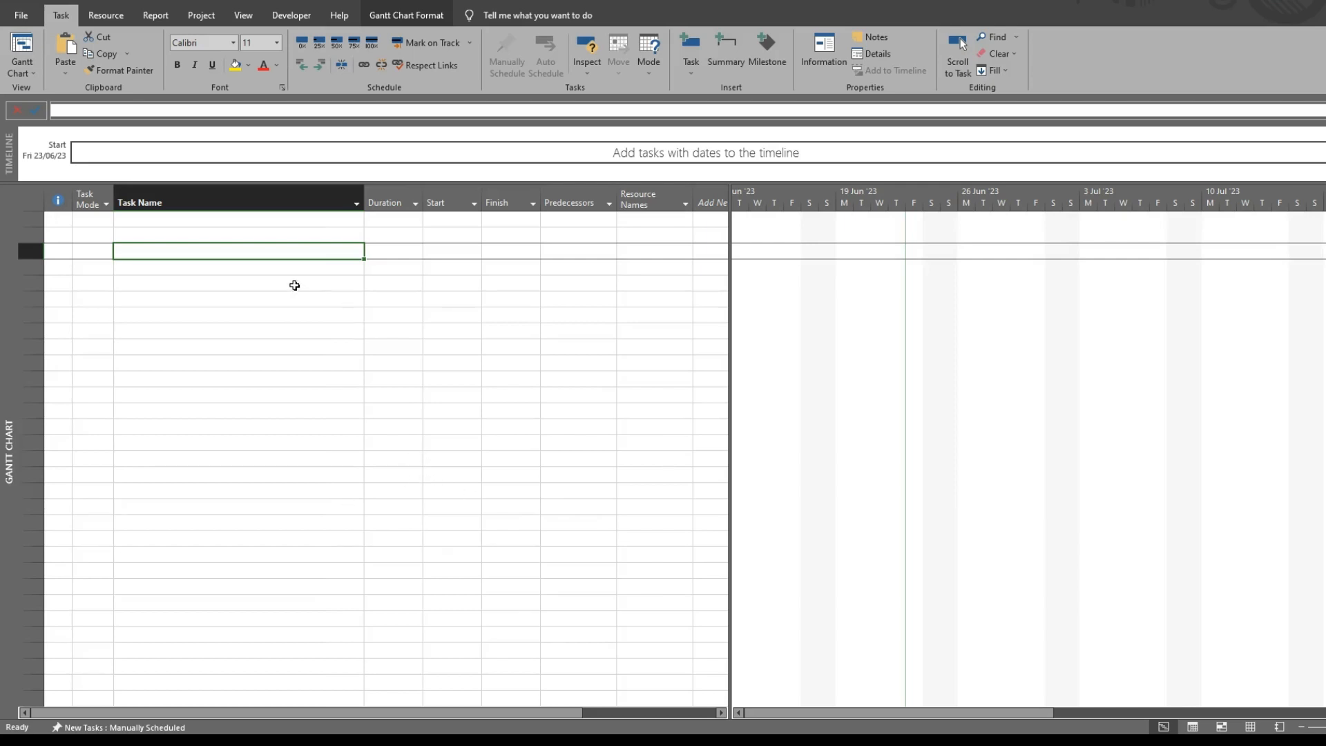
{"action": "mouse_move", "coordinate": [178, 221]}
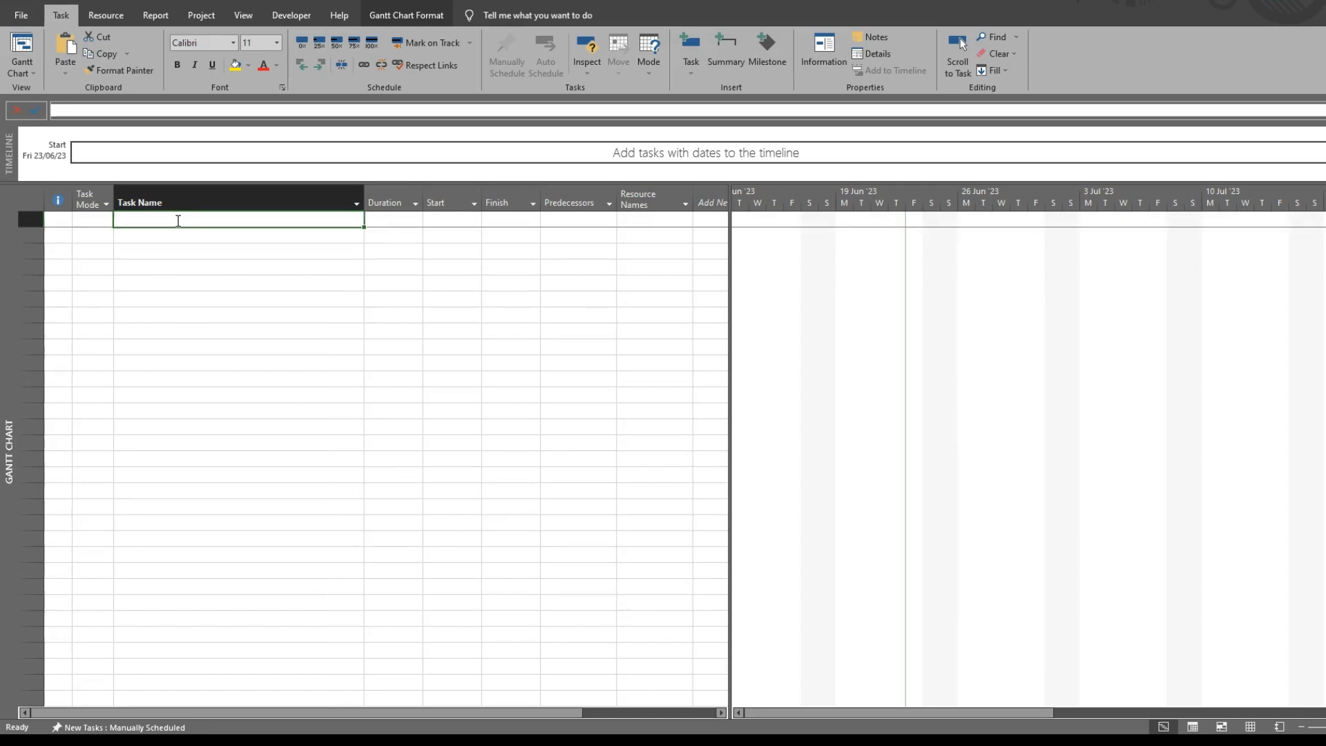
Step: Enter the tasks Mobilize on Site and Install temporary power in the Task Name column
{"action": "type", "text": "Mobilize"}
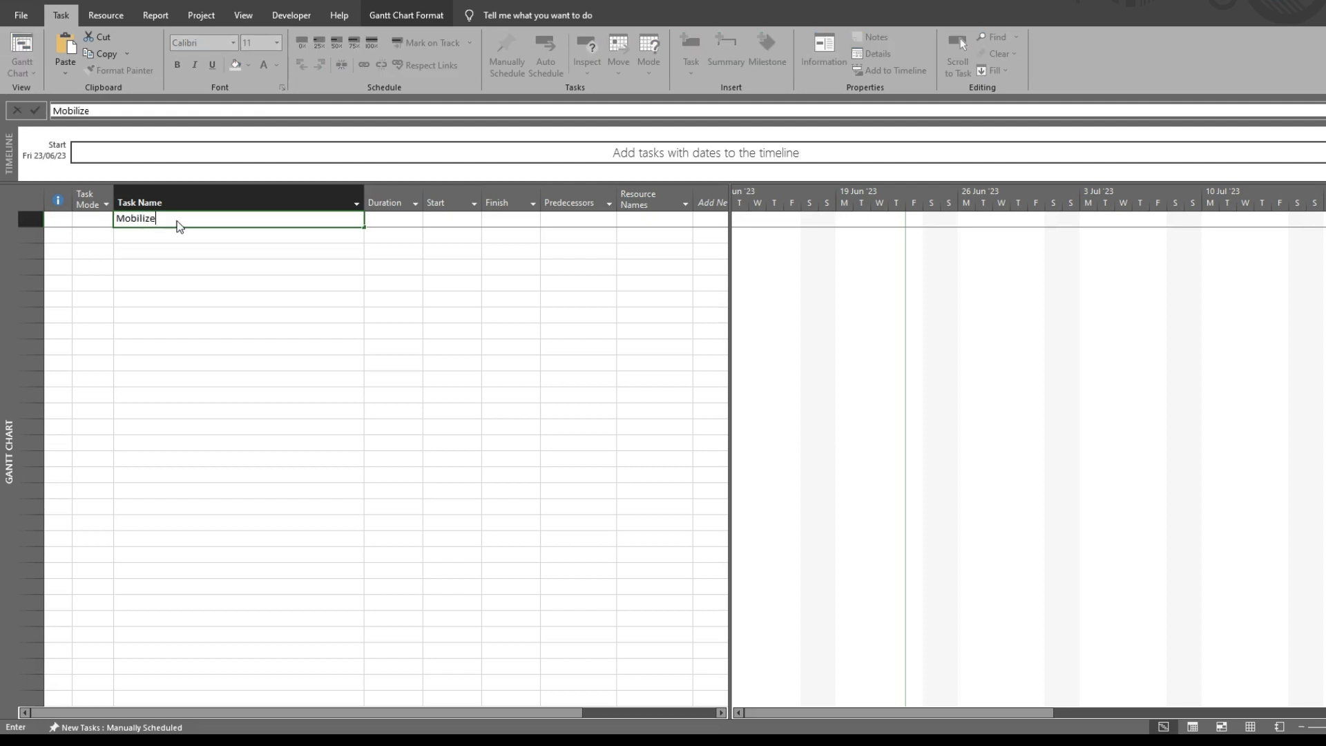
{"action": "type", "text": "o"}
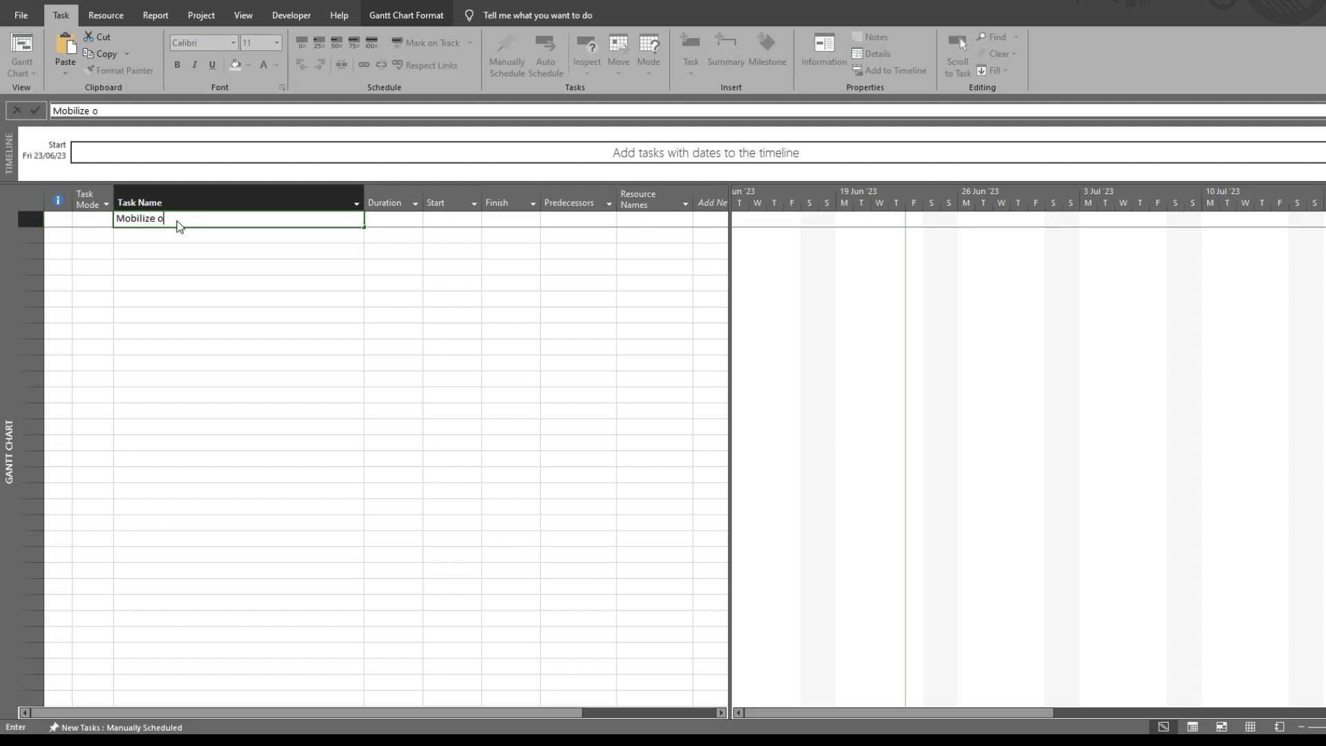
{"action": "type", "text": "n Site"}
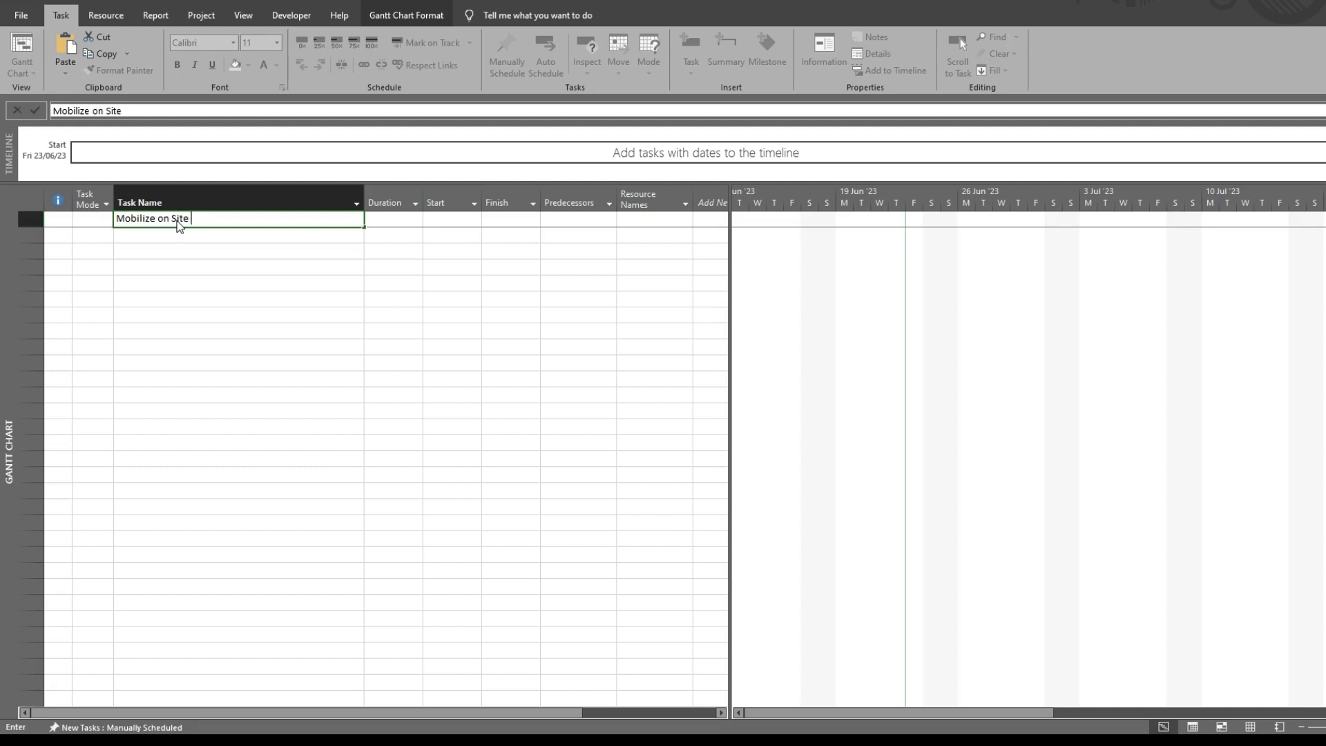
{"action": "type", "text": "In"}
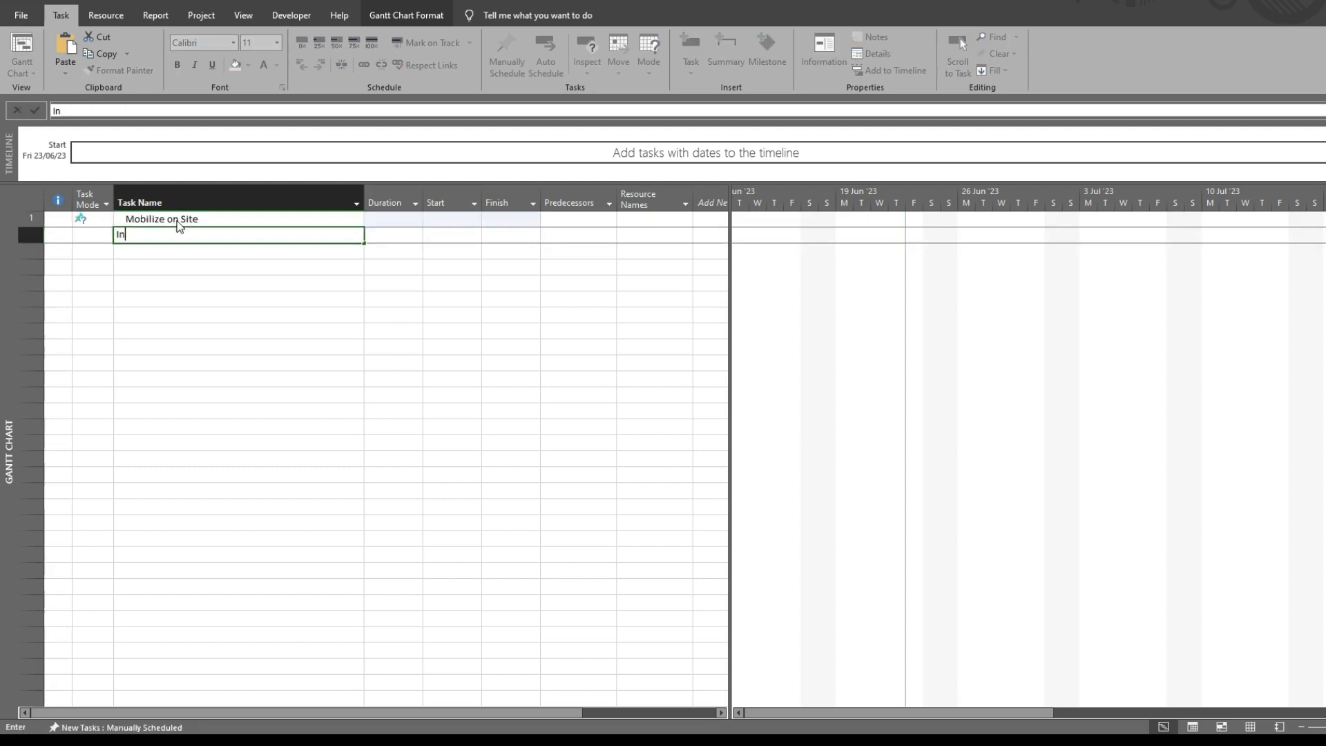
{"action": "type", "text": "Install t"}
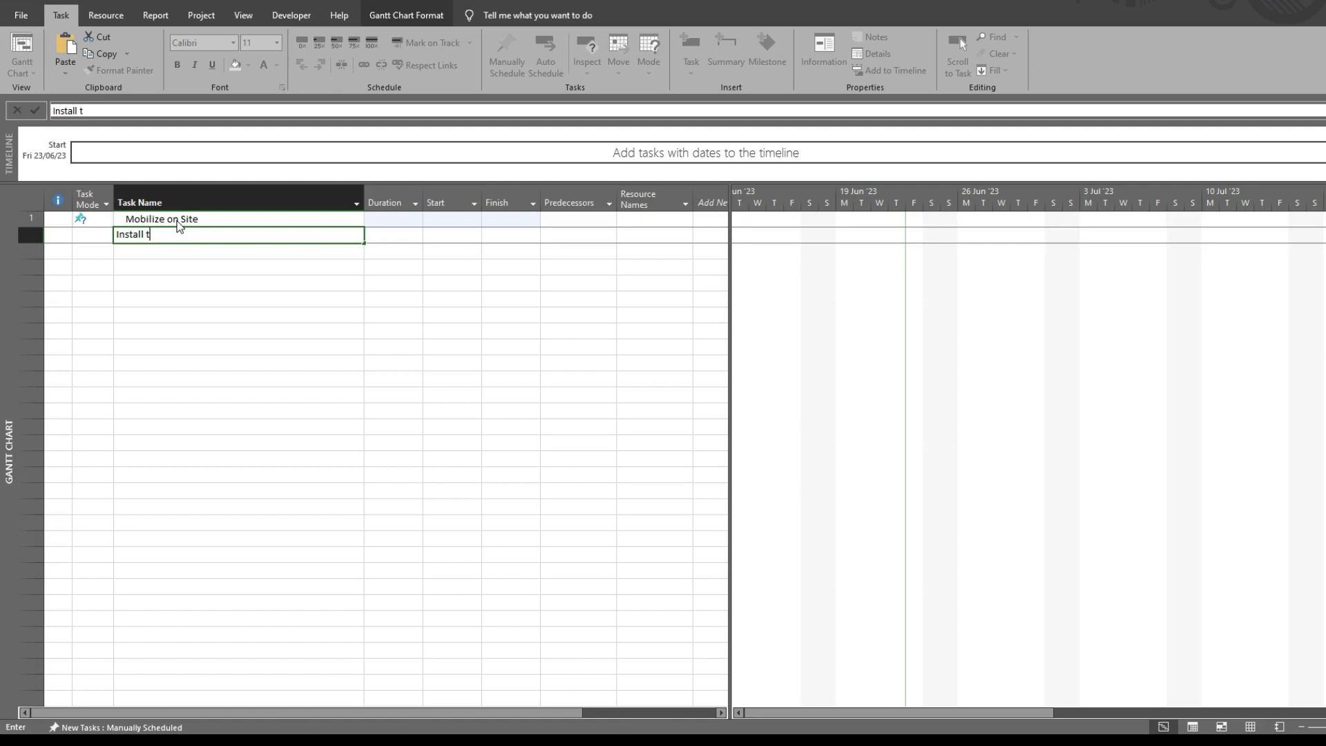
{"action": "type", "text": "emporary power"}
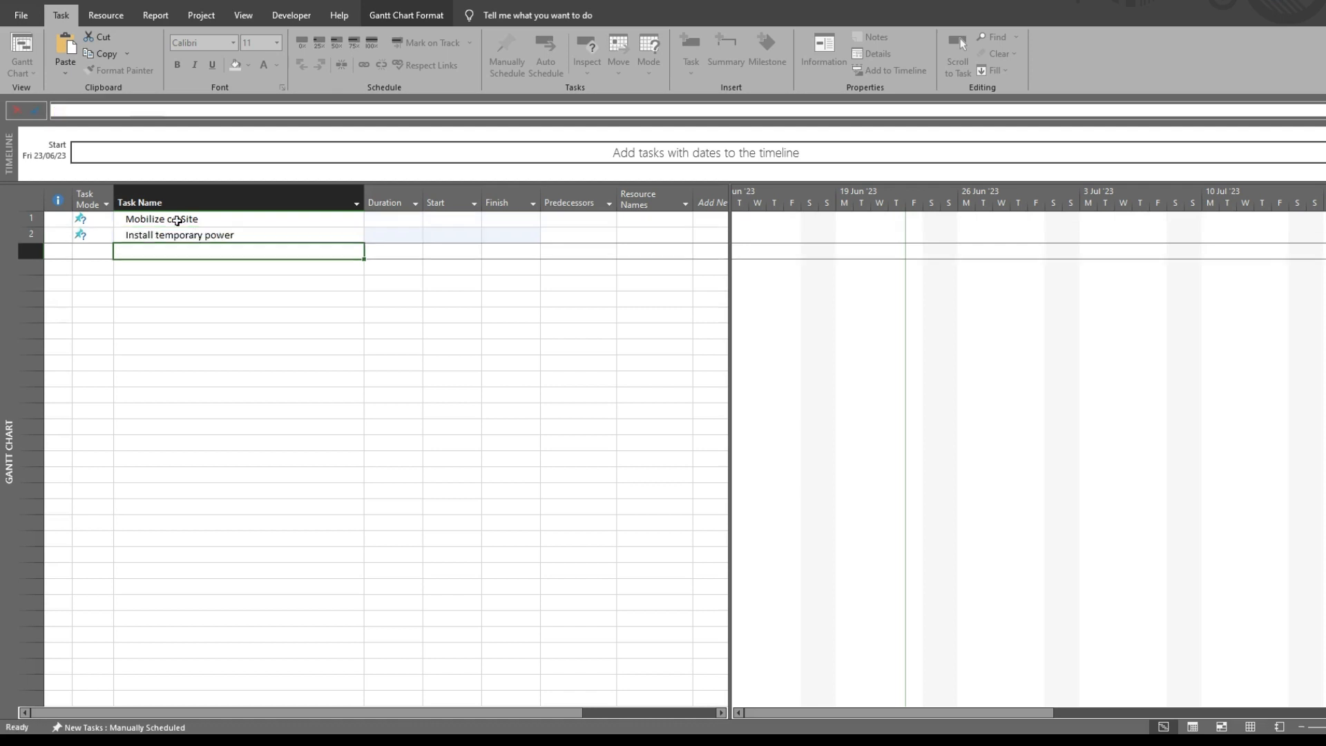
Step: Enter Install temporary water, Set up a site office and Set up a laydown area
{"action": "type", "text": "Installa"}
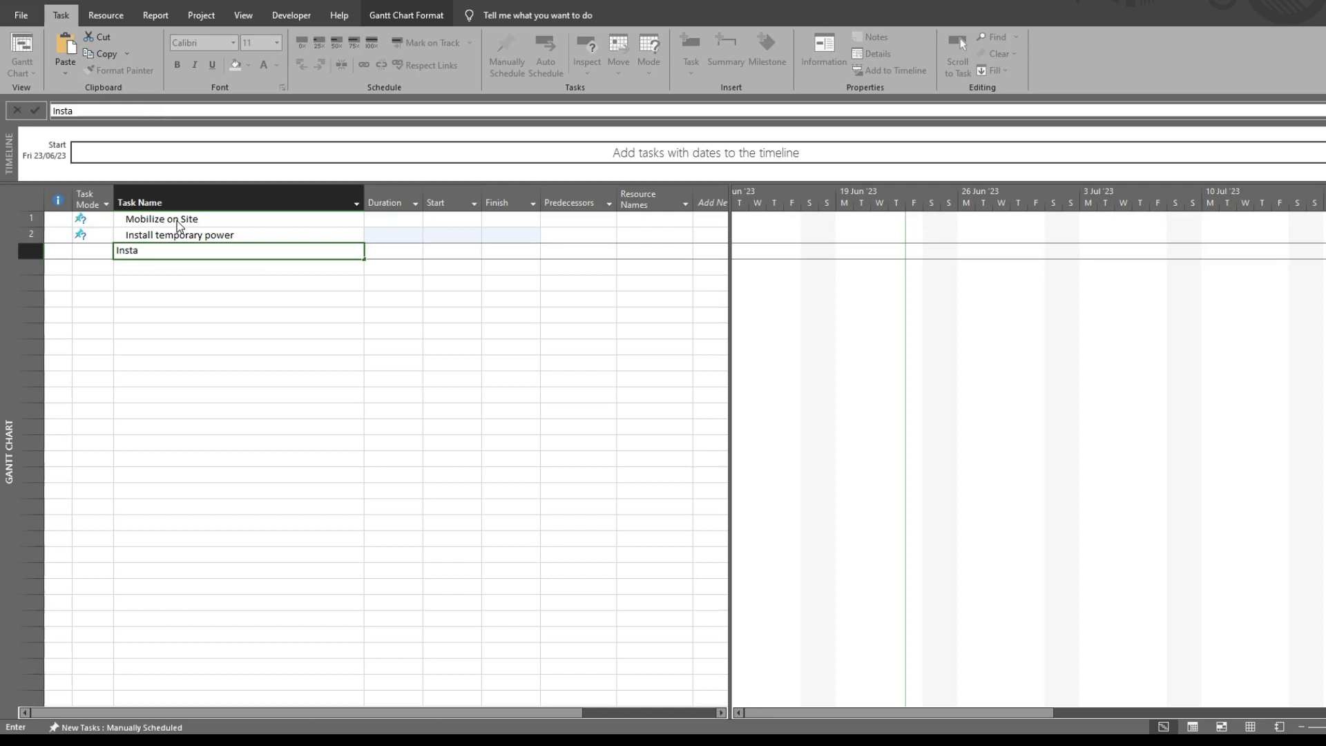
{"action": "type", "text": "Install temporary"}
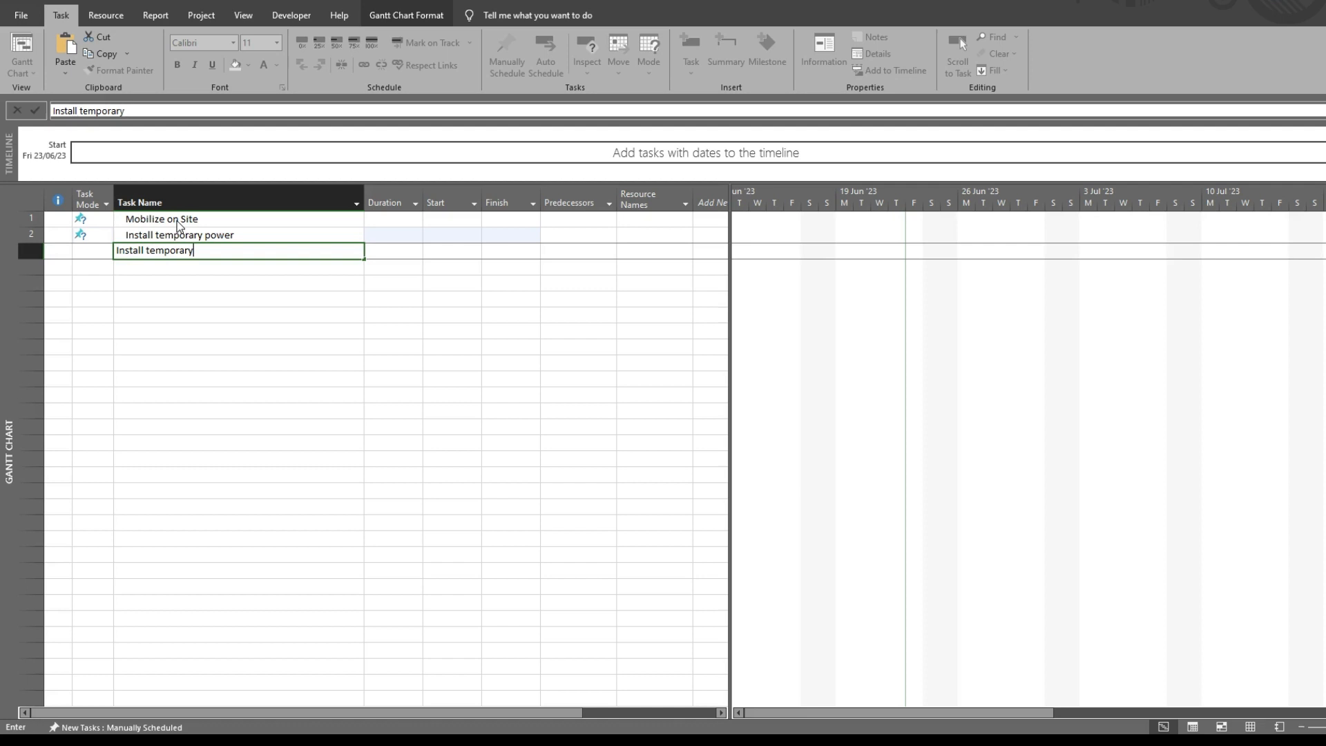
{"action": "type", "text": "Set up a sit"}
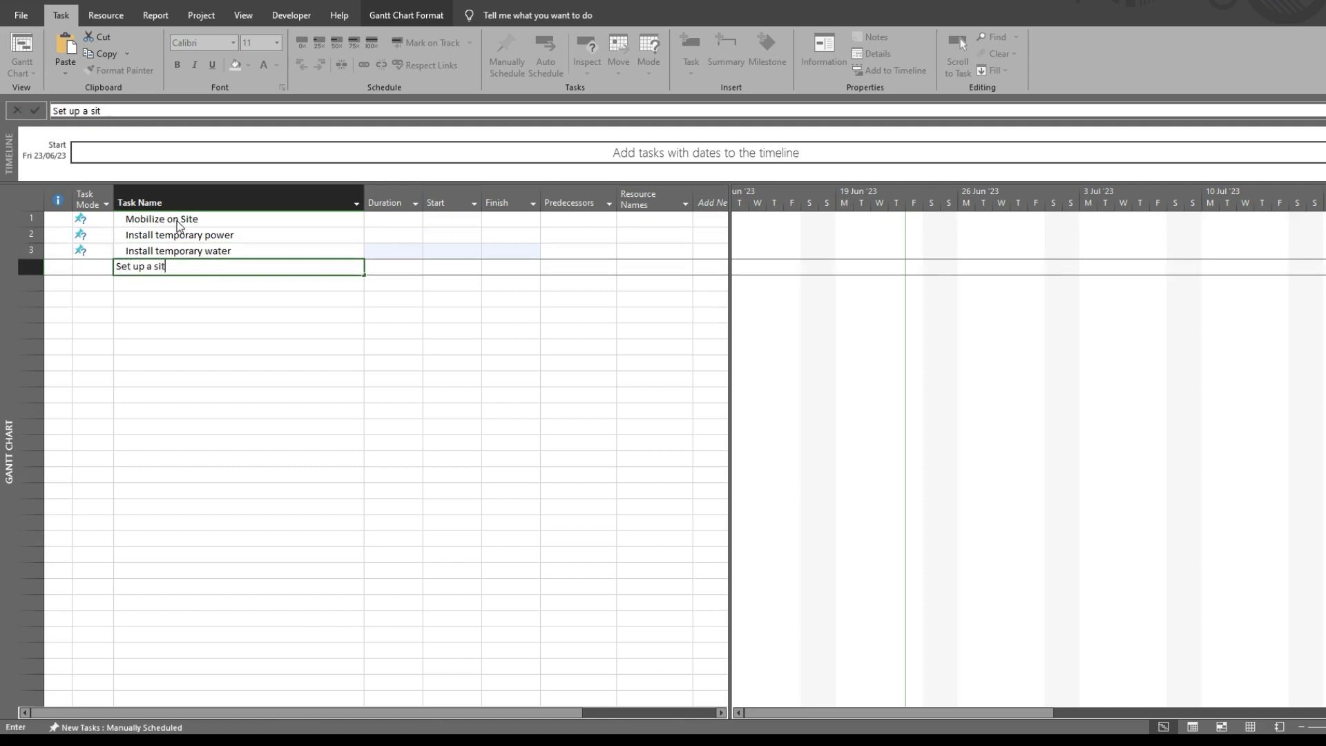
{"action": "type", "text": "e office"}
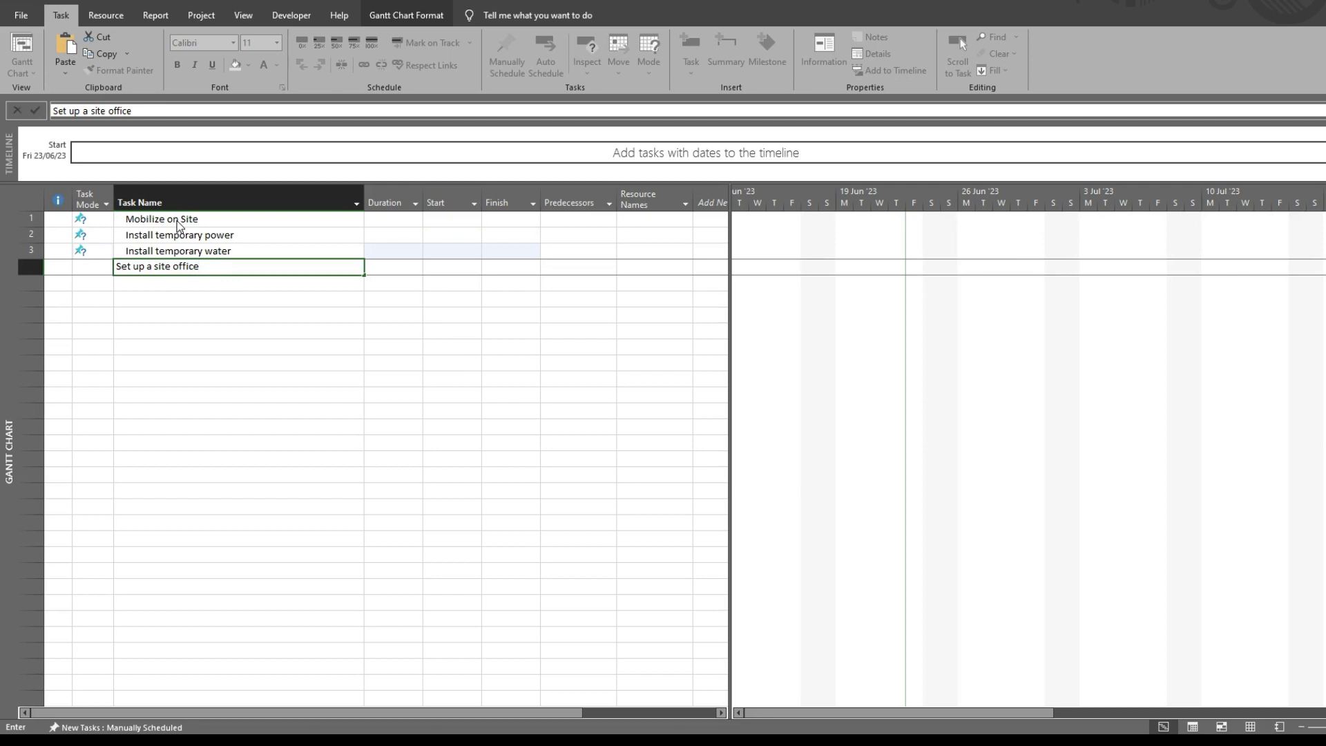
{"action": "type", "text": "Set up a laydown area"}
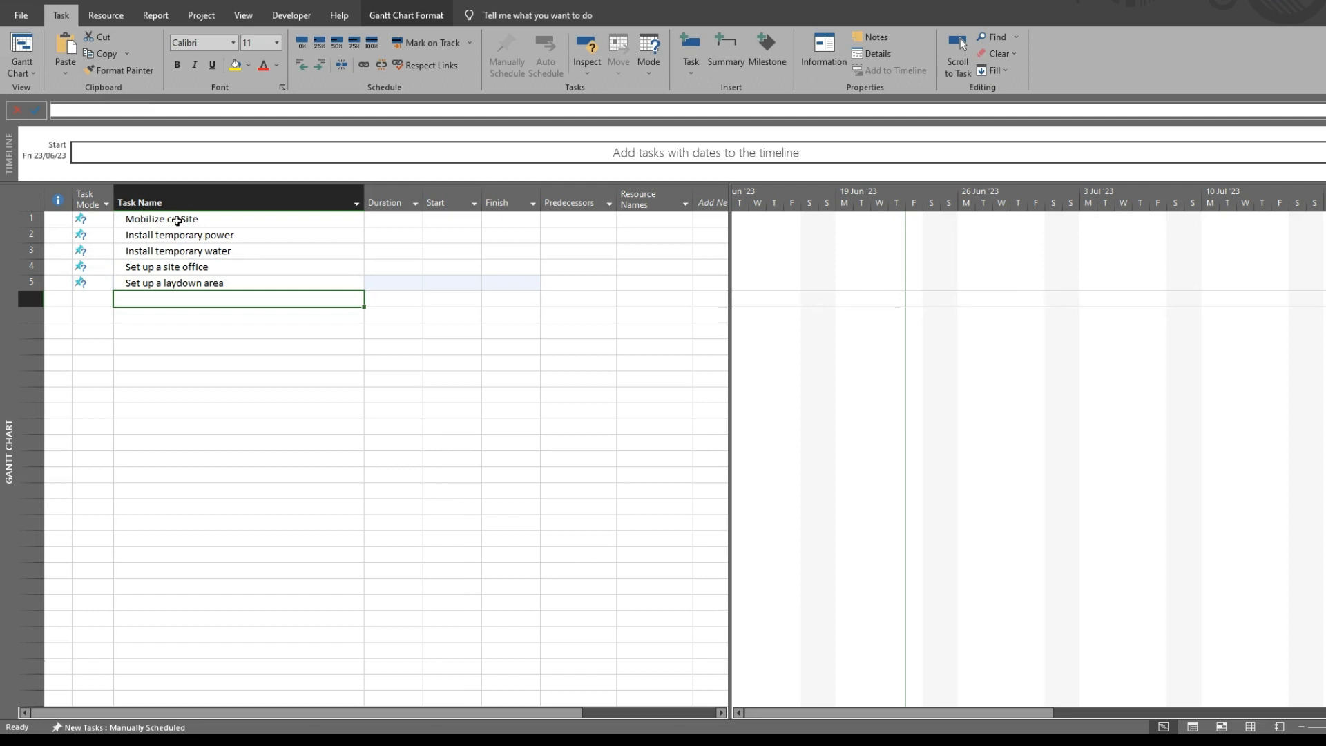
Step: Enter Foundations, Excavate foundations and Form columns piers and spread as new tasks
{"action": "type", "text": "Foundati"}
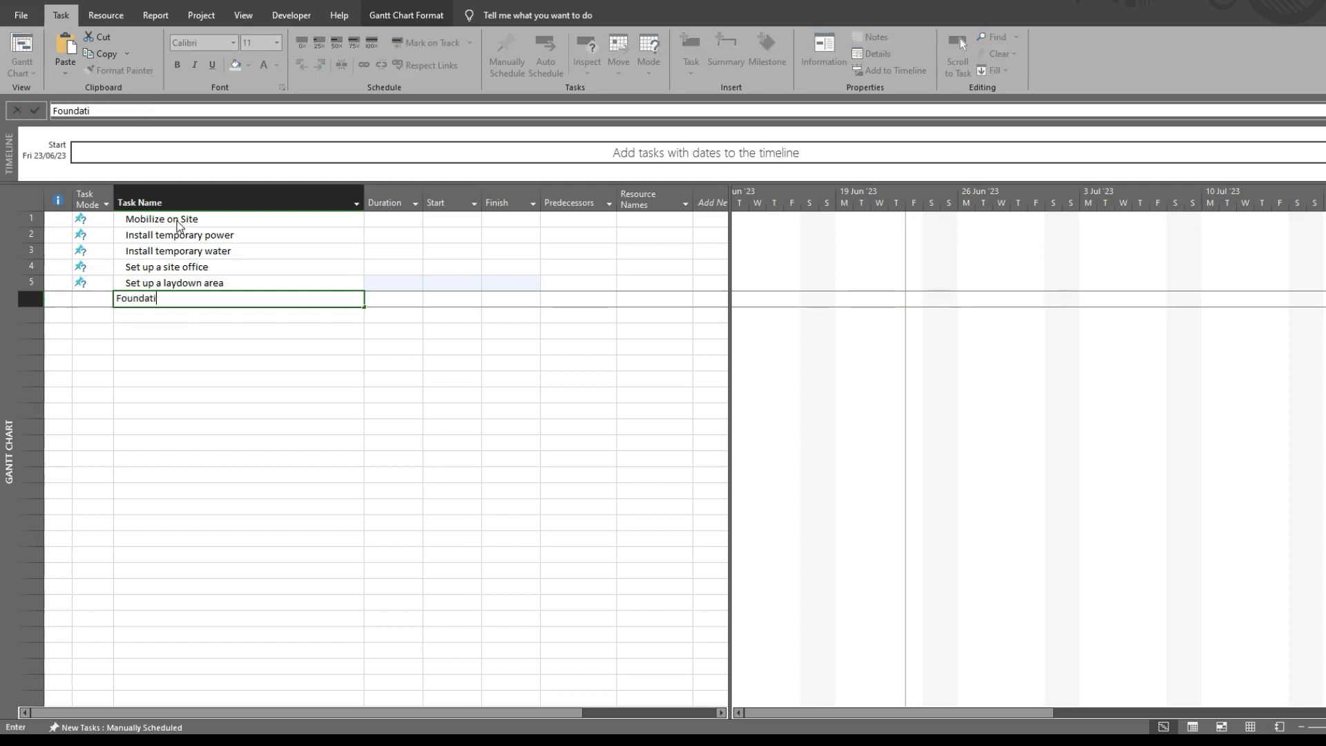
{"action": "key", "text": "enter"}
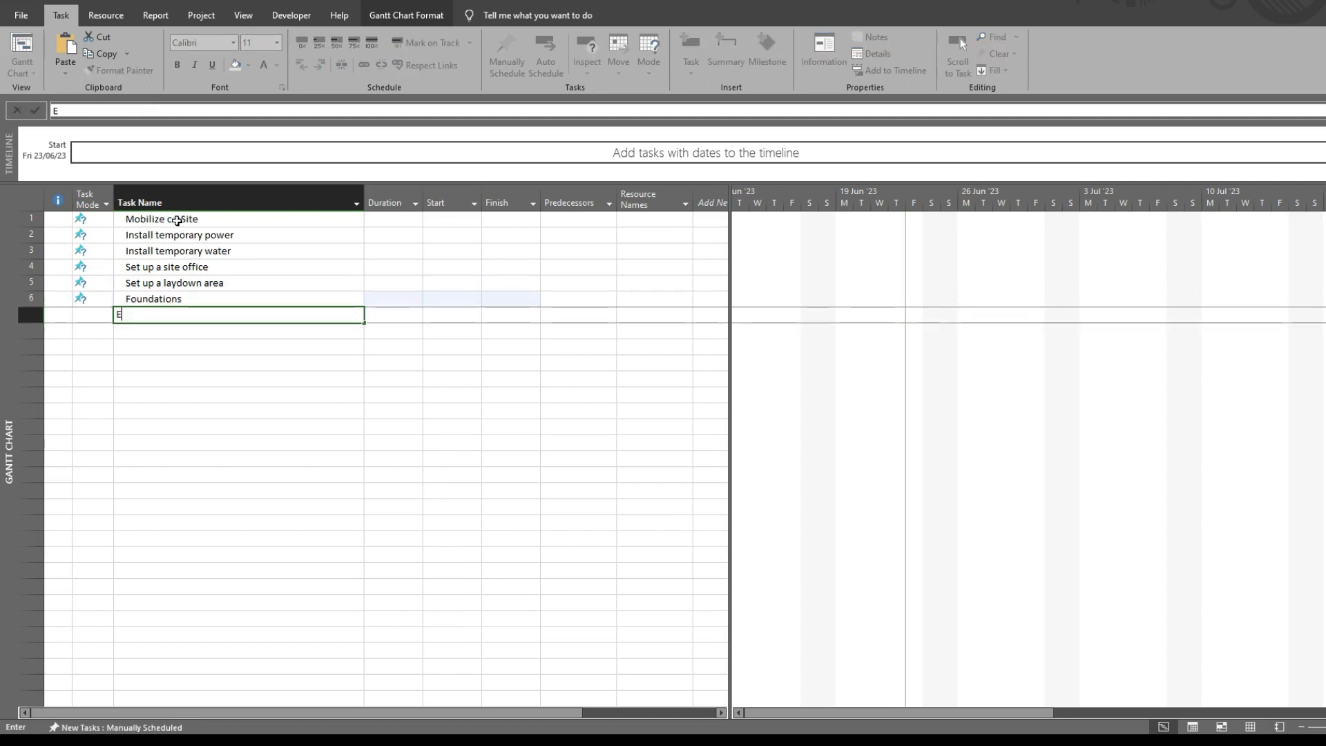
{"action": "type", "text": "xcavate foundations"}
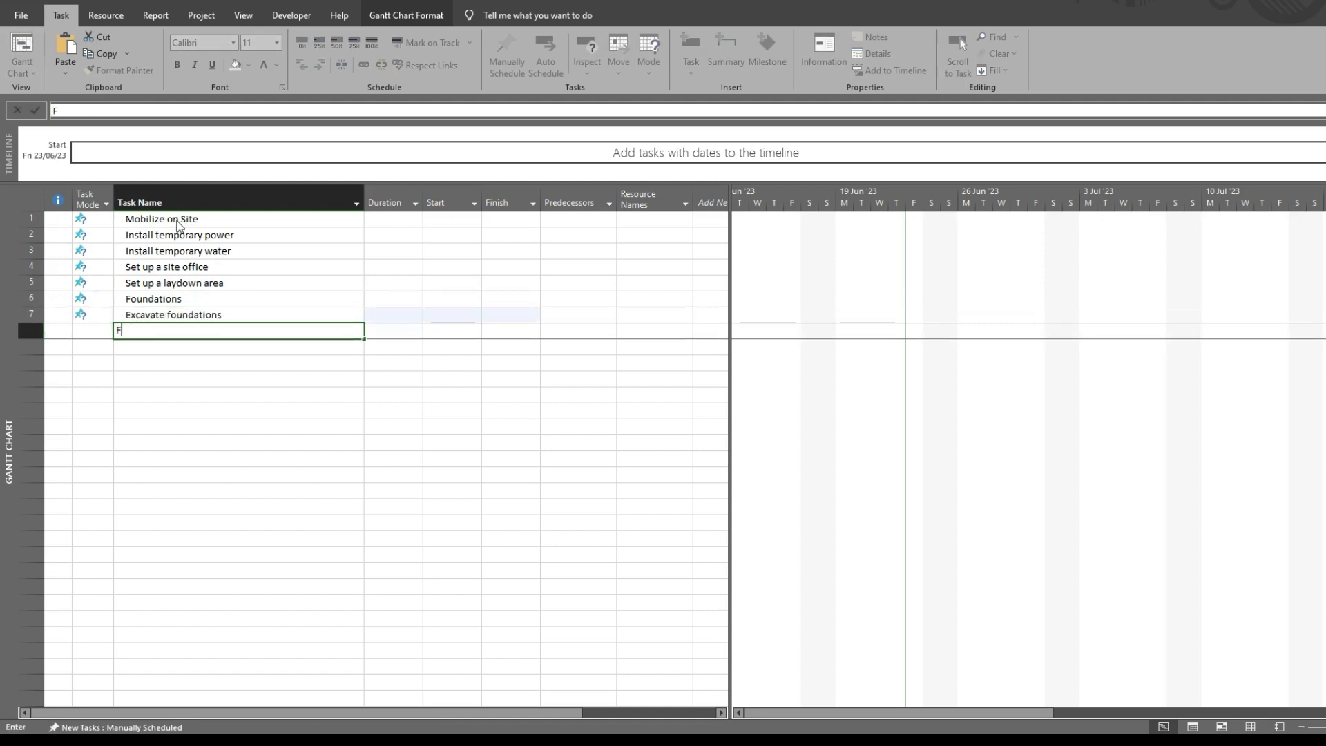
{"action": "type", "text": "orm columns piers and spread"}
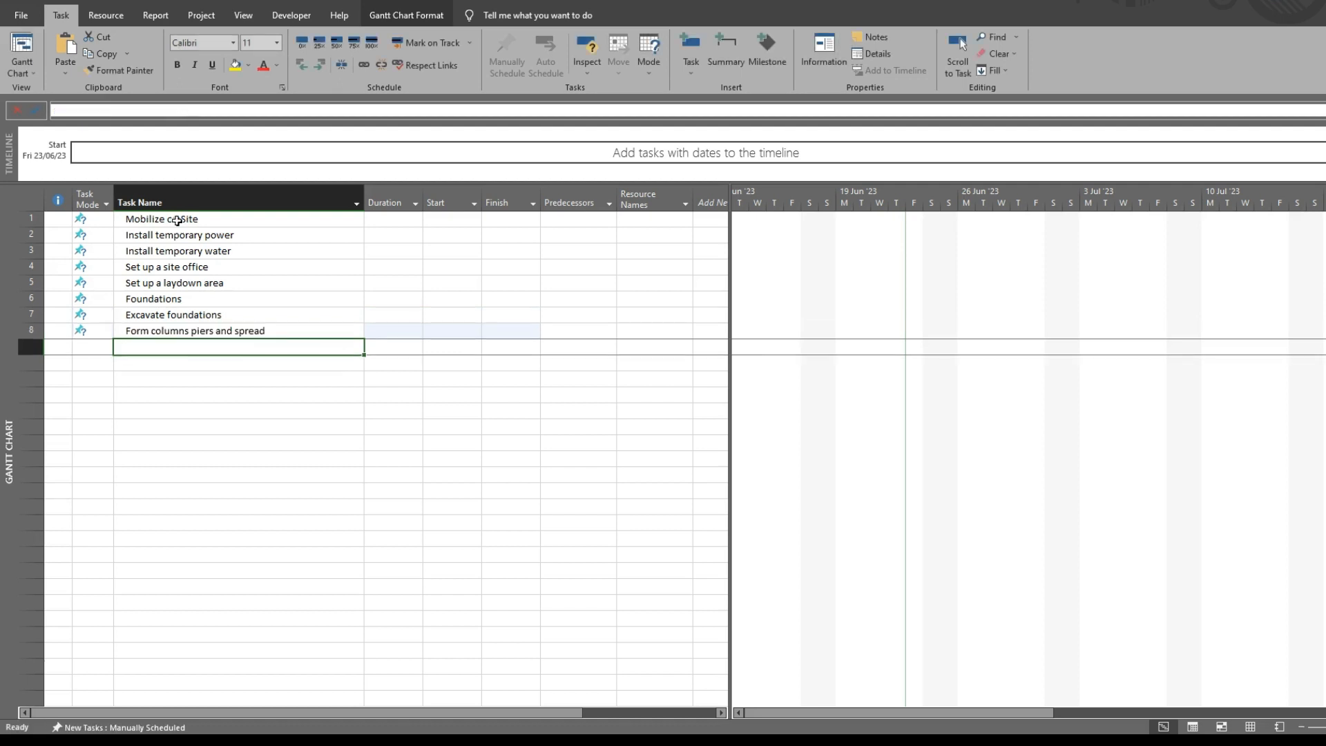
Step: Enter Set reinforcing and anchor and begin the Steel Erection task name
{"action": "type", "text": "Set reinforcing"}
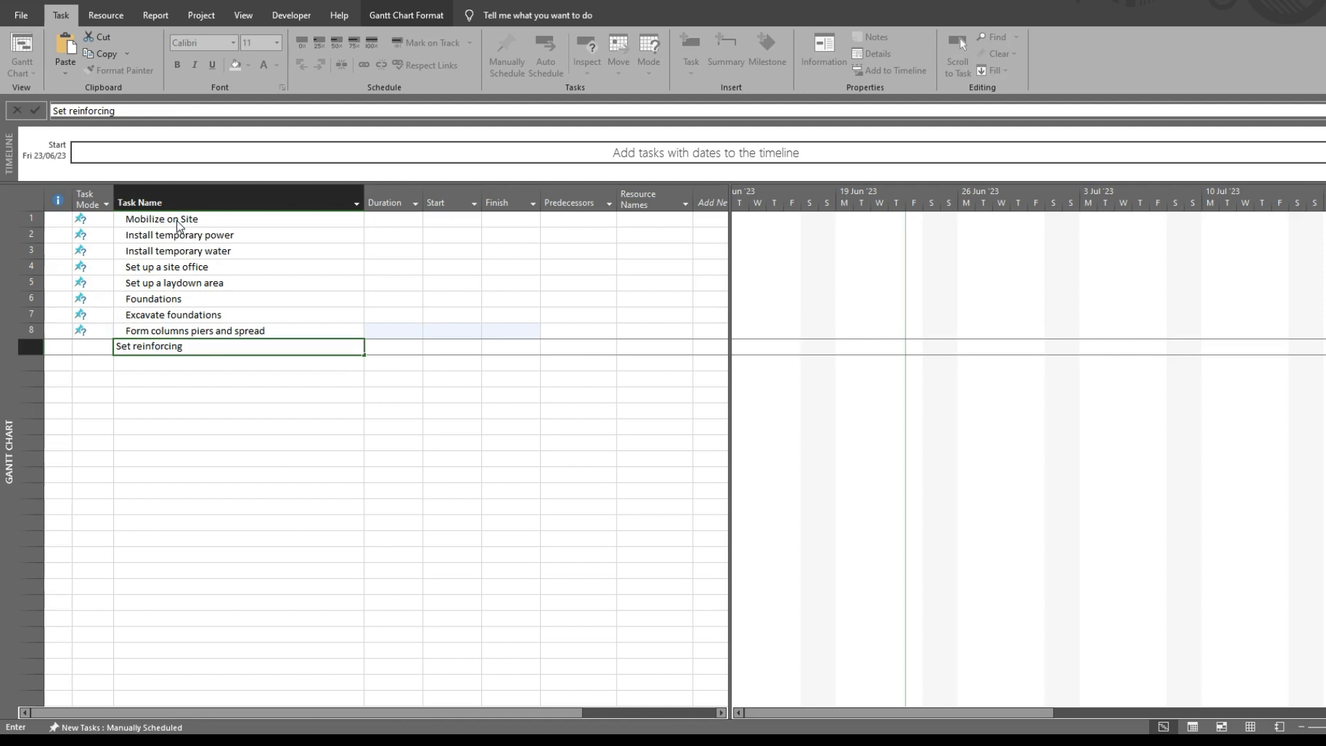
{"action": "type", "text": "and"}
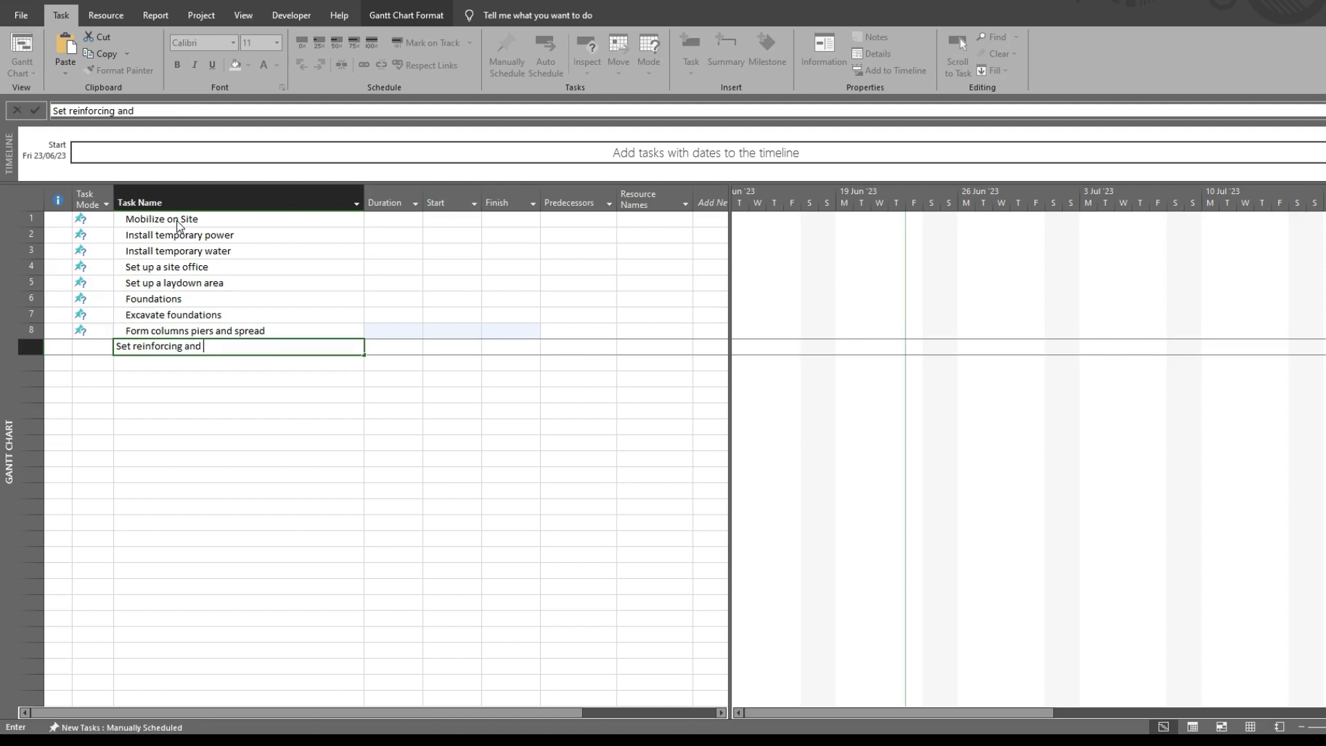
{"action": "type", "text": "anco"}
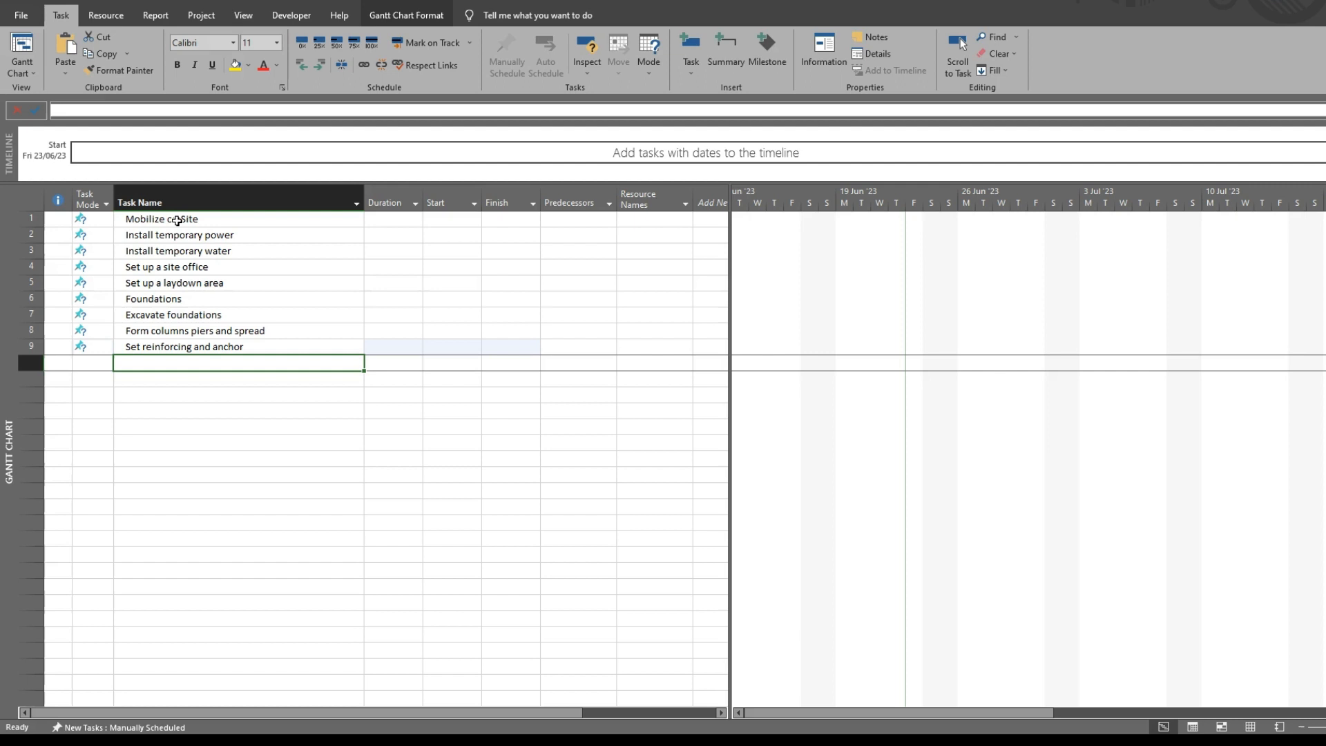
{"action": "type", "text": "Steel Ere"}
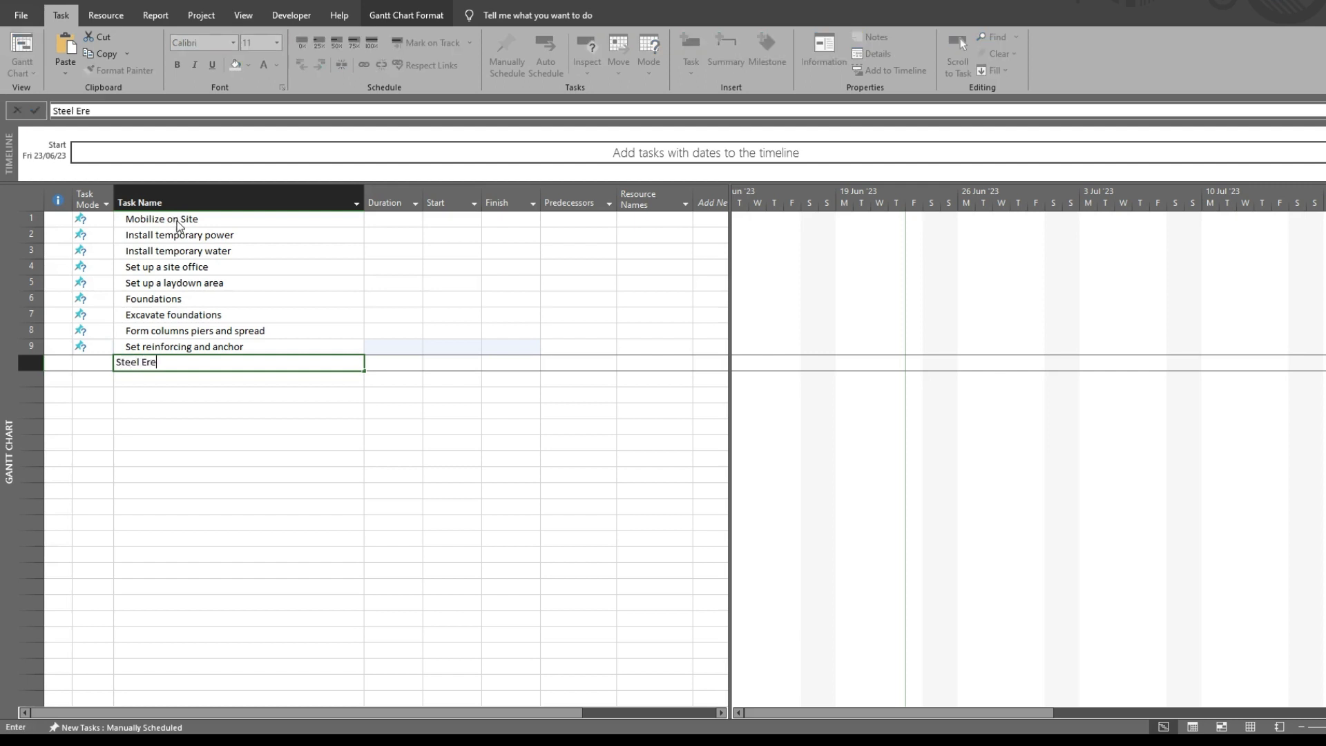
Step: Enter Steel Erection, Erect steel coulmns and Erect beams as tasks 10–12
{"action": "type", "text": "ction"}
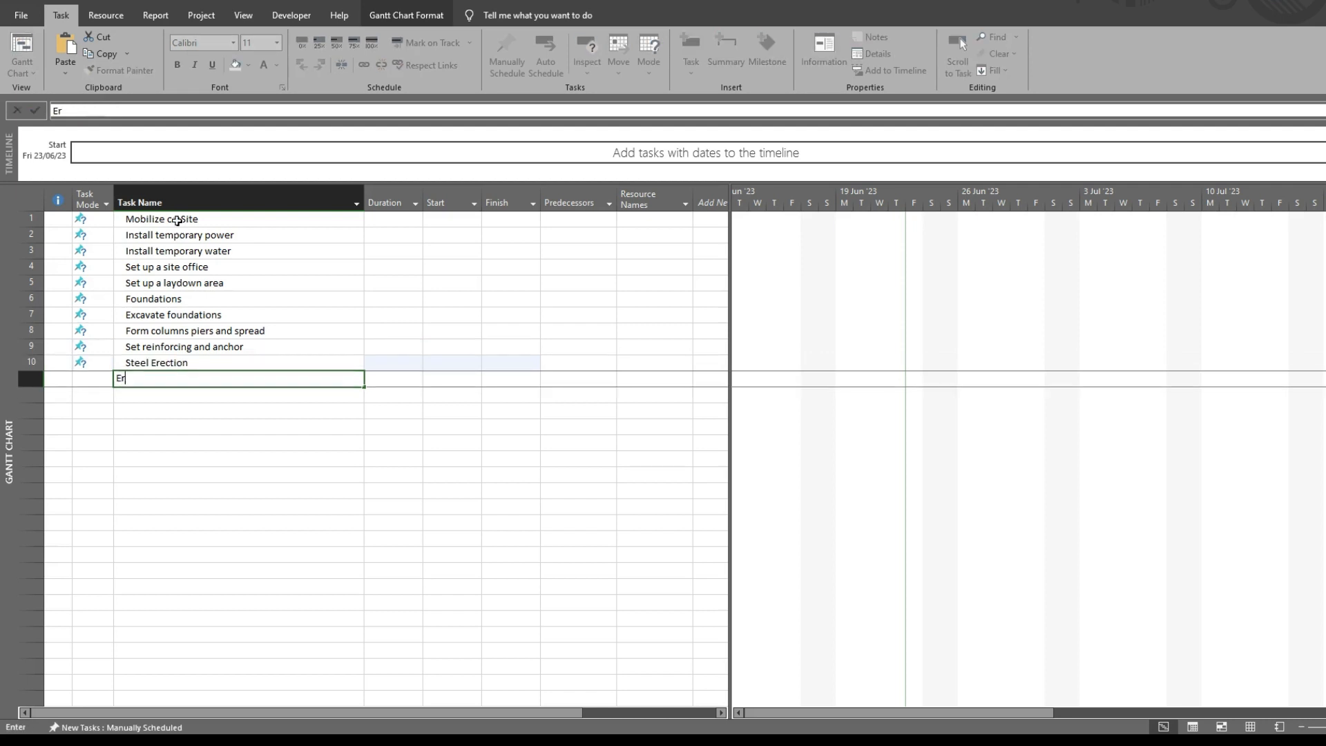
{"action": "type", "text": "Erect steel"}
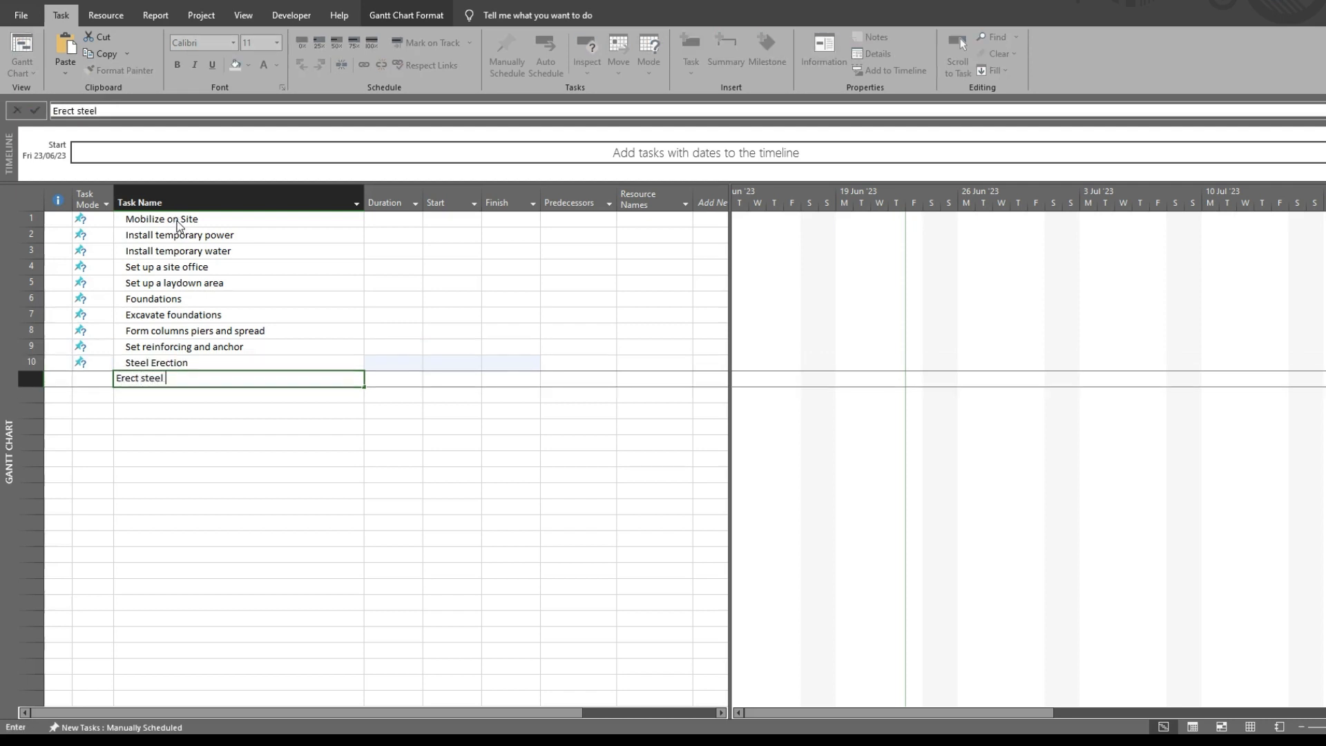
{"action": "type", "text": "coulm"}
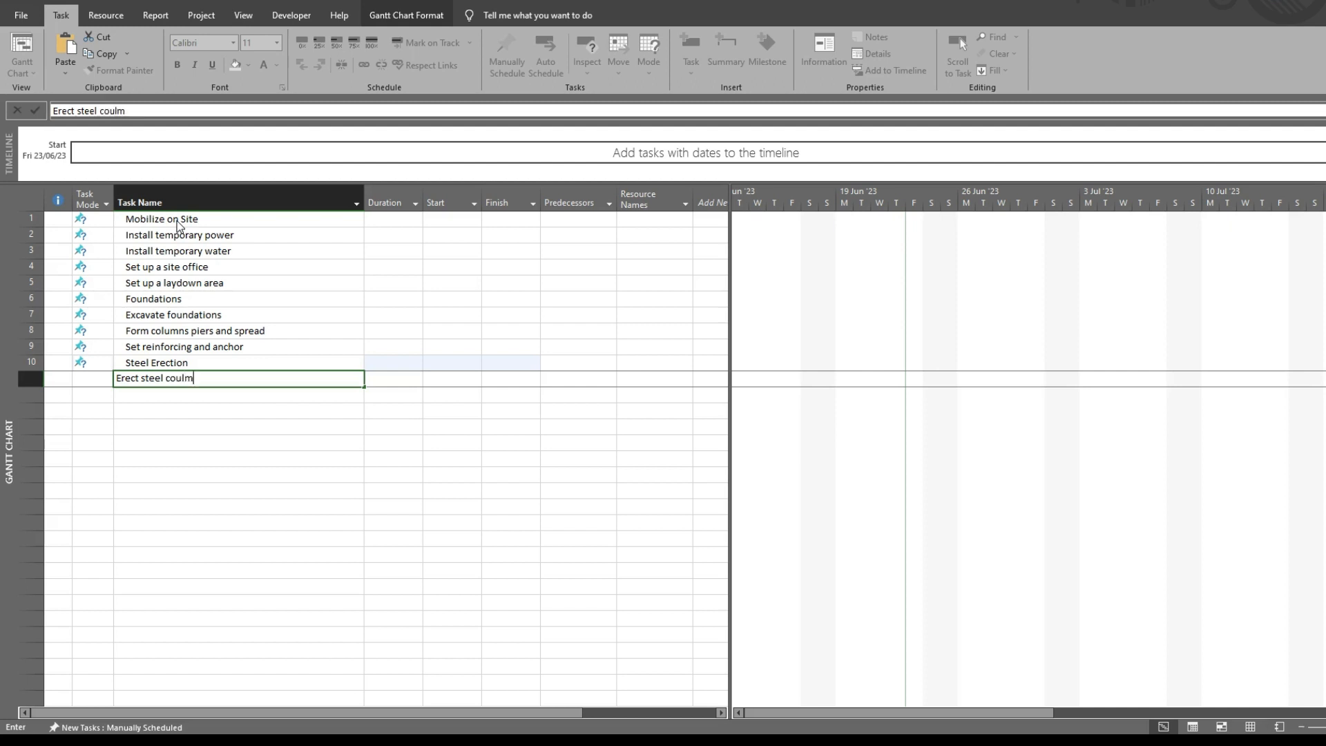
{"action": "type", "text": "ns"}
{"action": "left_click", "coordinate": [239, 395]}
{"action": "type", "text": "E"}
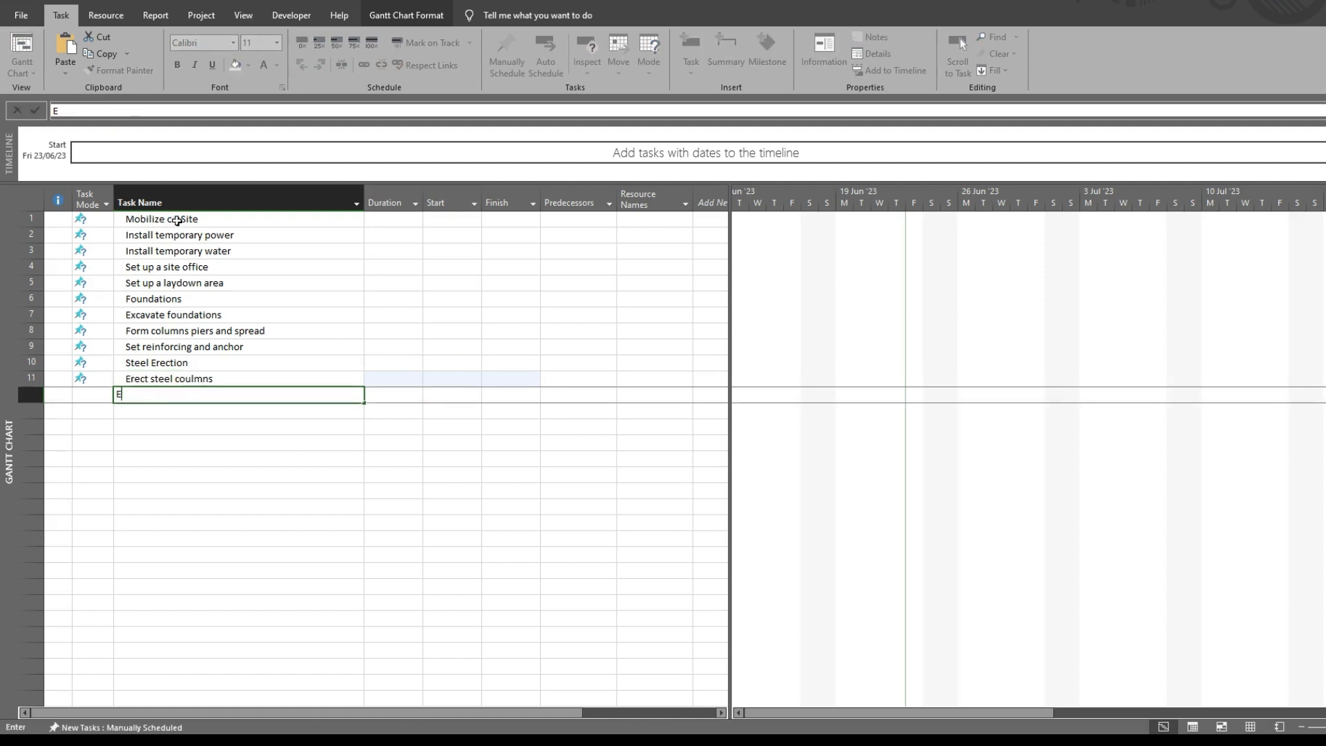
{"action": "type", "text": "rect beams"}
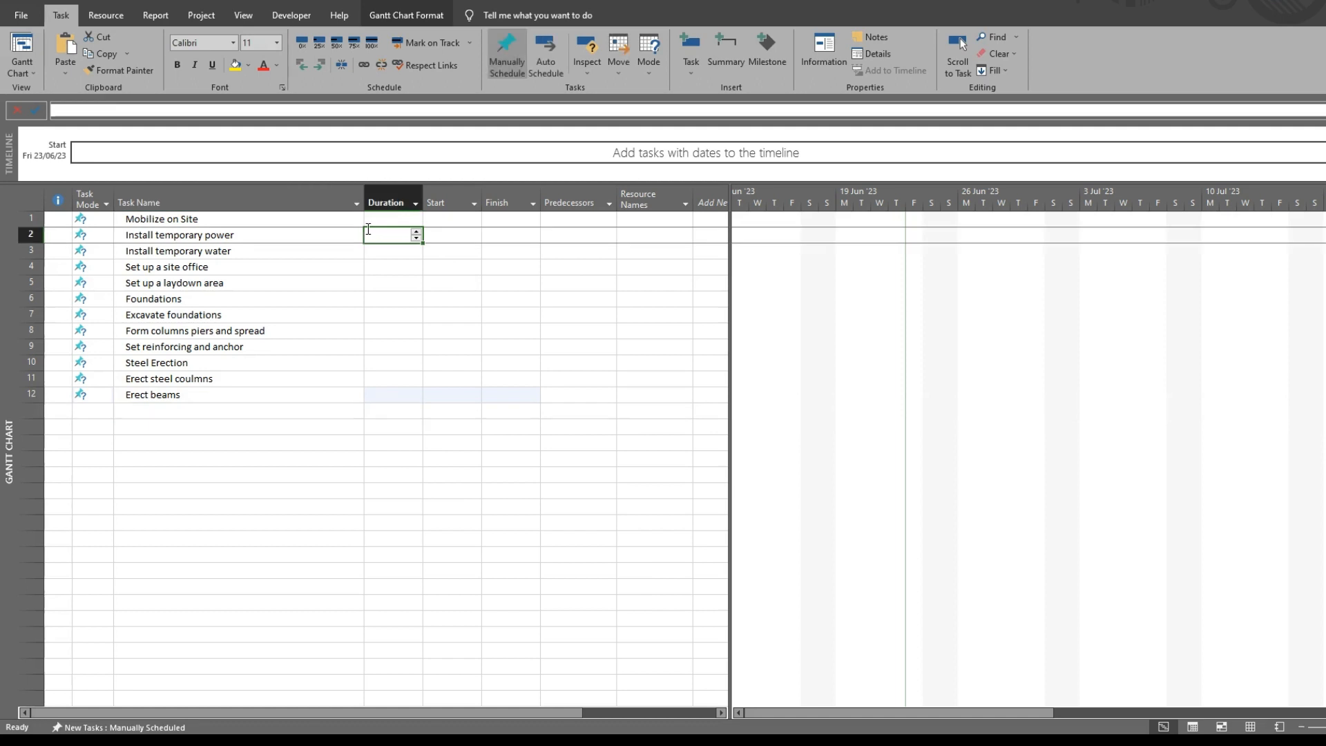
Step: Give the Mobilize on Site tasks 2-day durations and Excavate foundations 2 weeks
{"action": "type", "text": "2 days"}
{"action": "left_click", "coordinate": [392, 266]}
{"action": "type", "text": "1 day"}
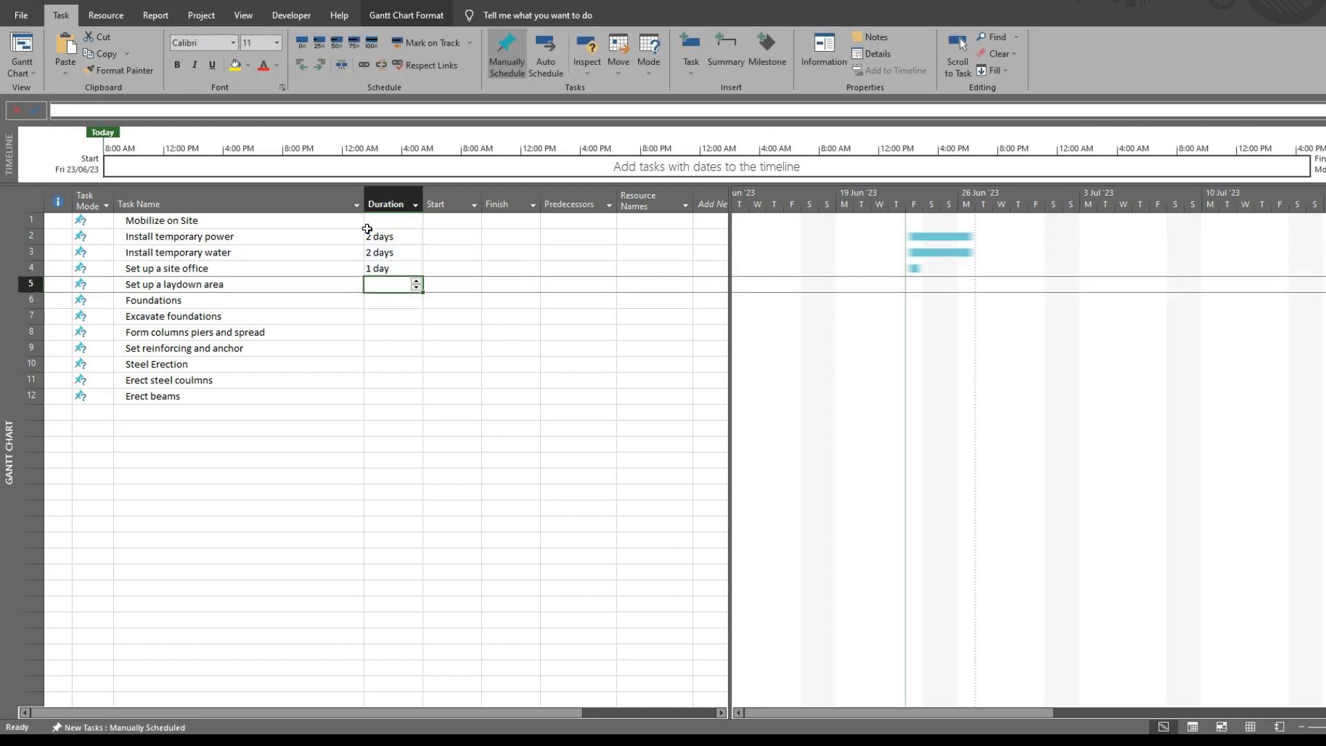
{"action": "type", "text": "2 days"}
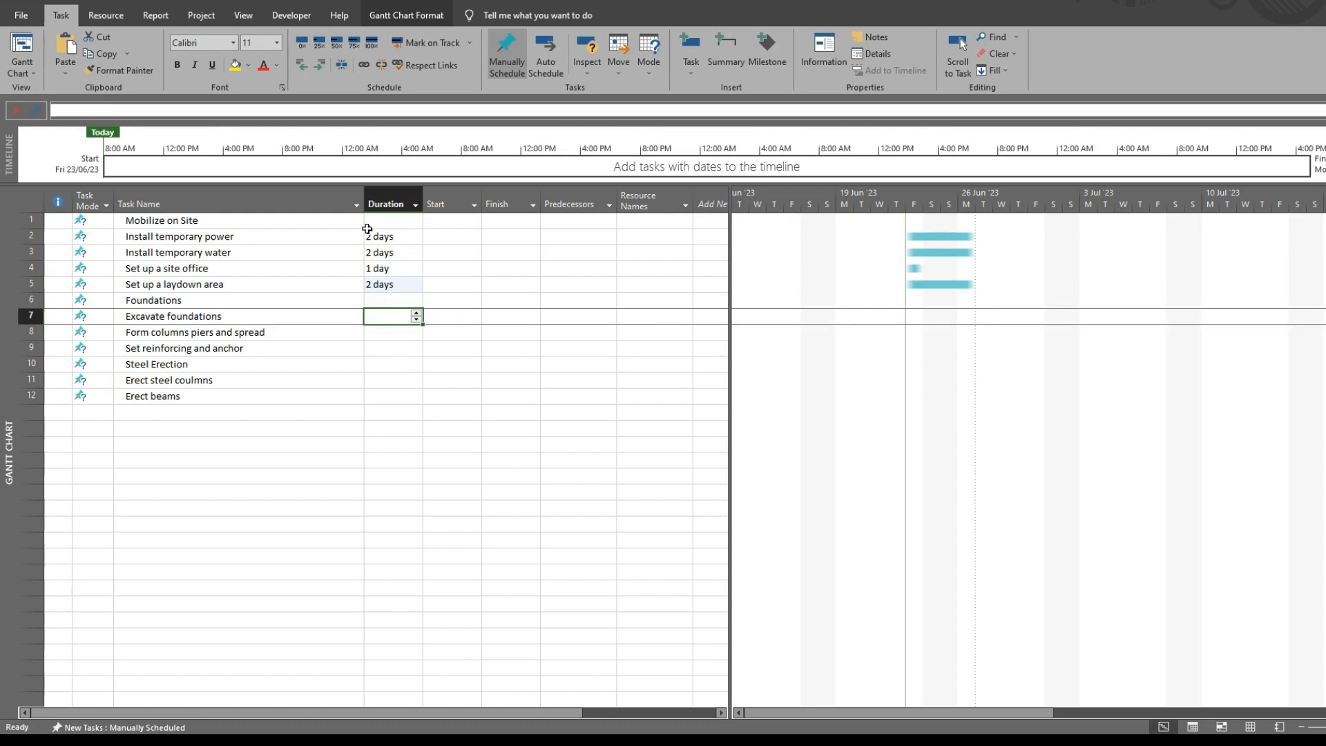
{"action": "left_click", "coordinate": [32, 219]}
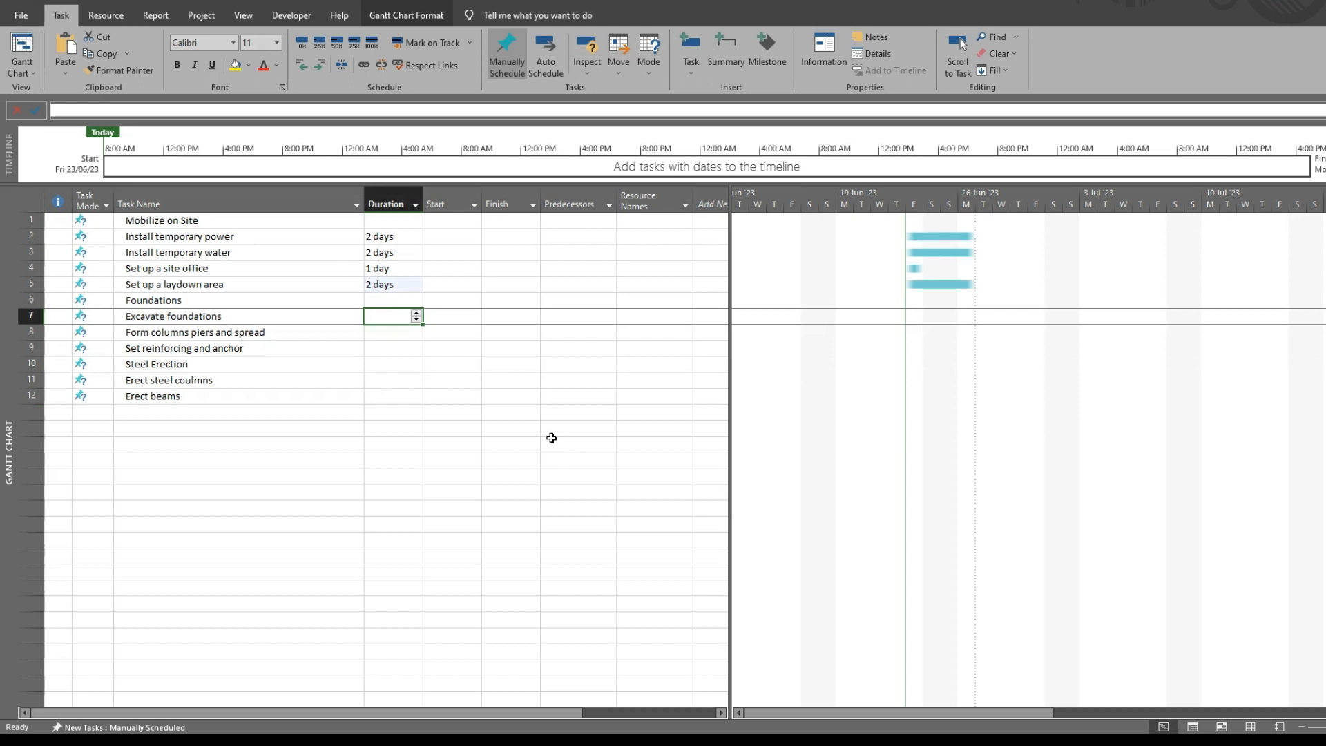
{"action": "mouse_move", "coordinate": [1241, 614]}
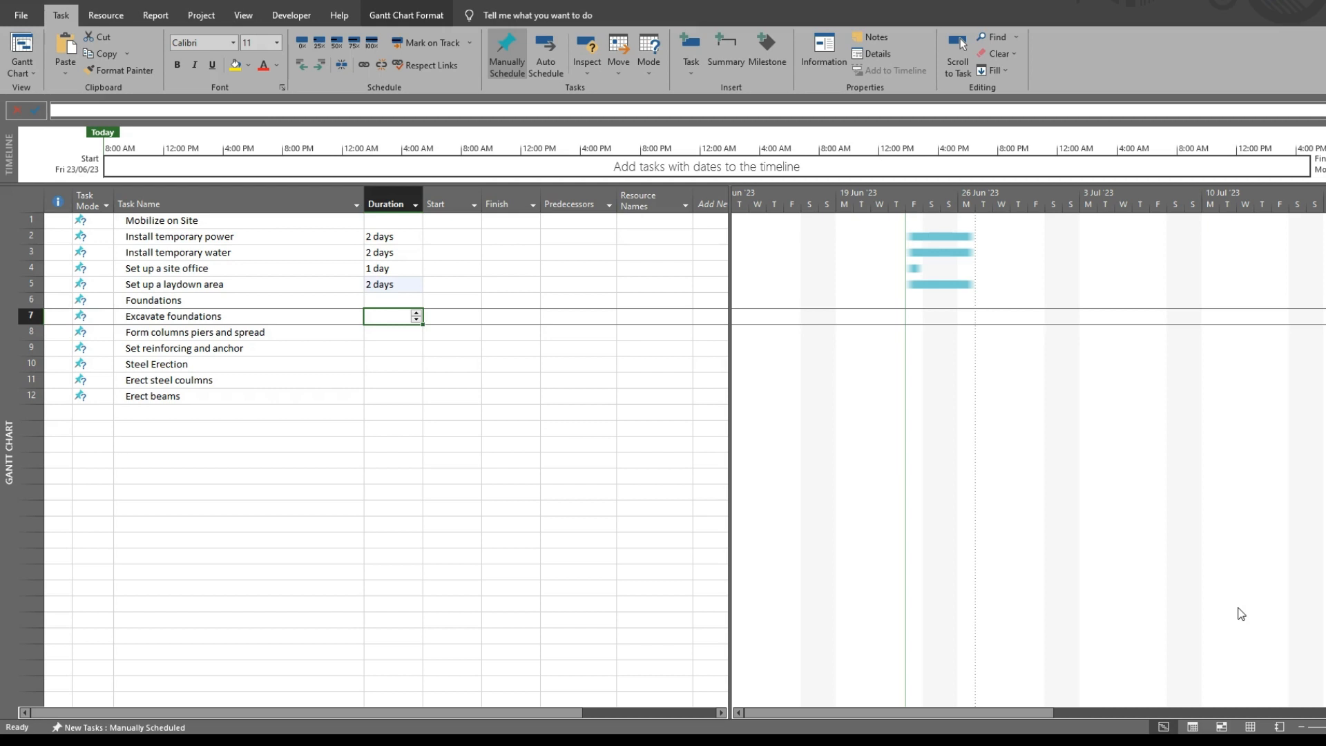
{"action": "type", "text": "2k"}
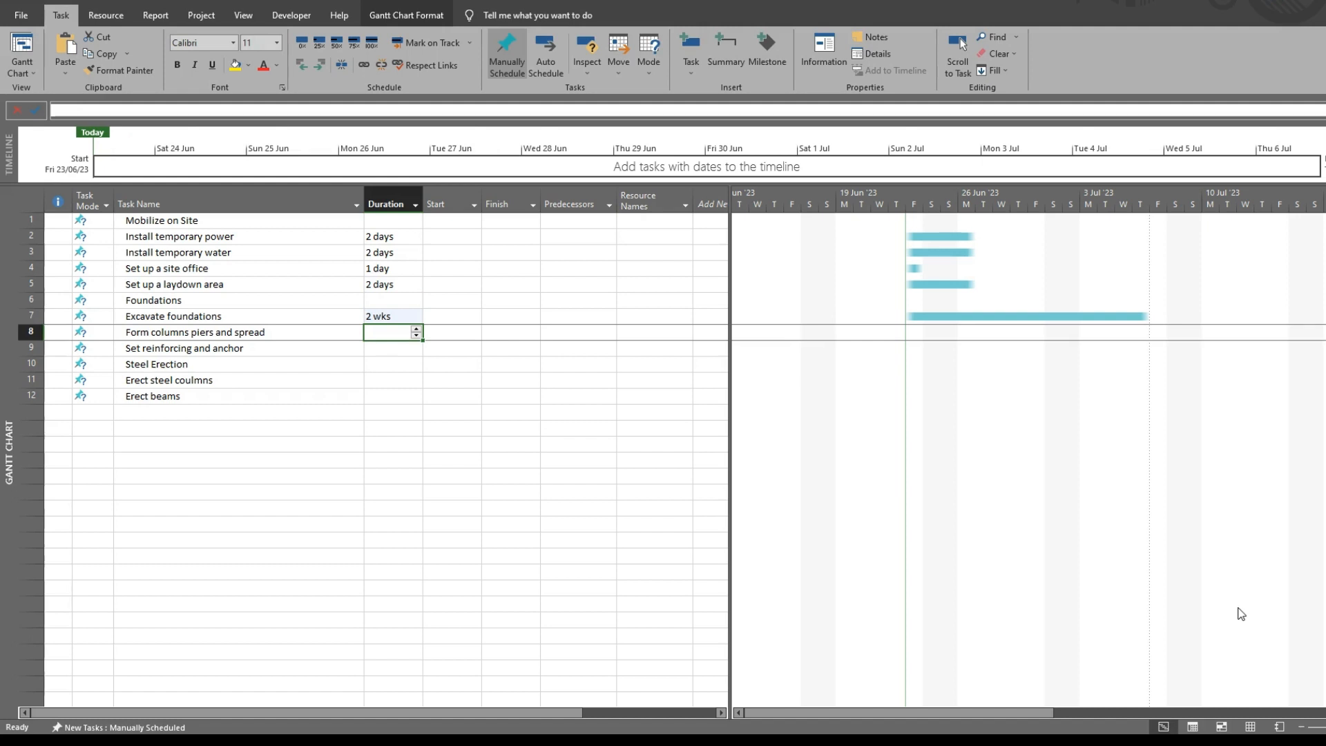
Step: Give the remaining tasks durations of 5 days, 3 days and 2 wks
{"action": "type", "text": "5 days"}
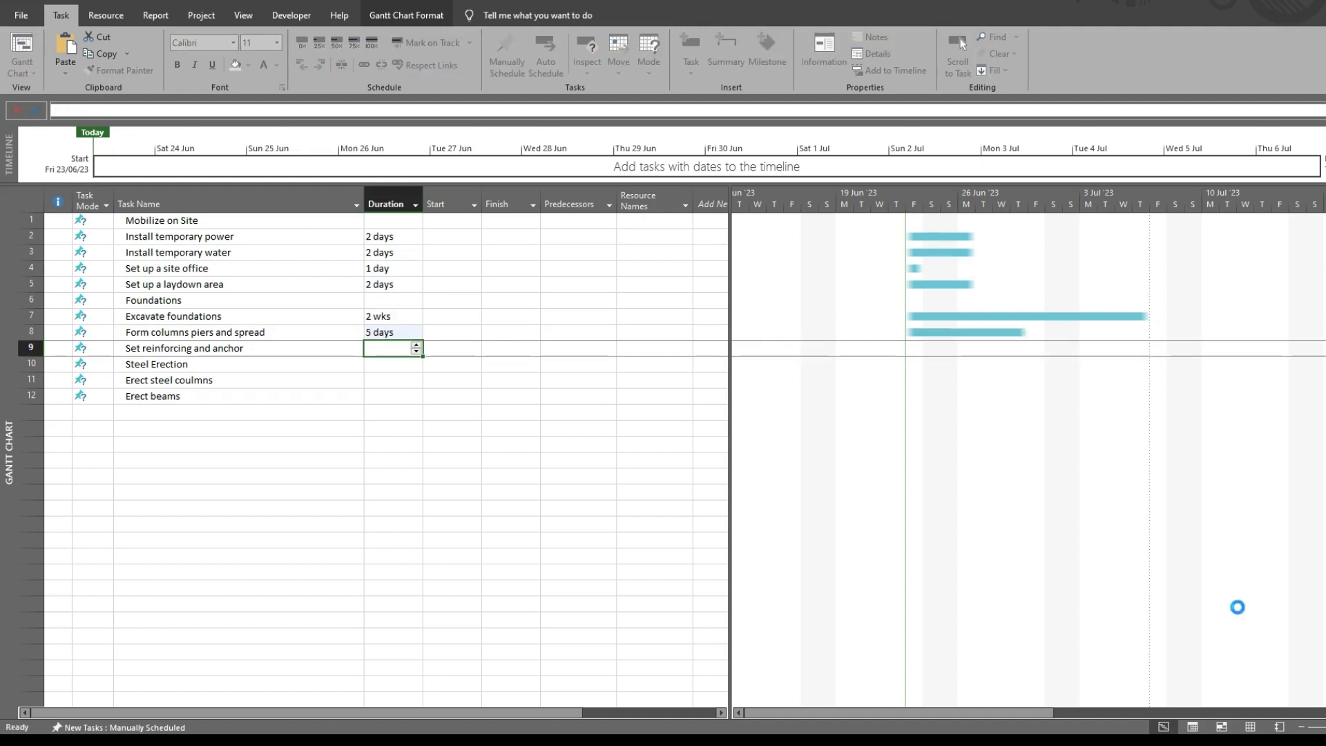
{"action": "type", "text": "3d"}
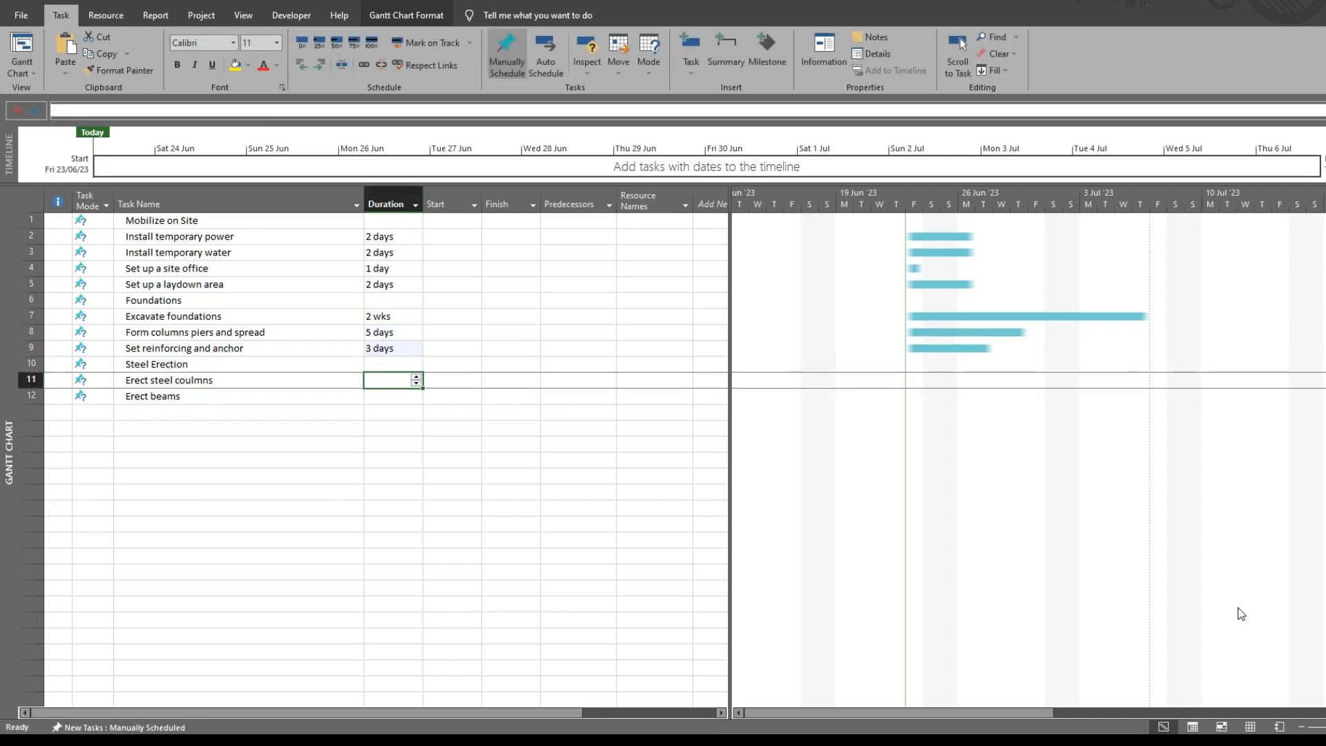
{"action": "type", "text": "2 wks"}
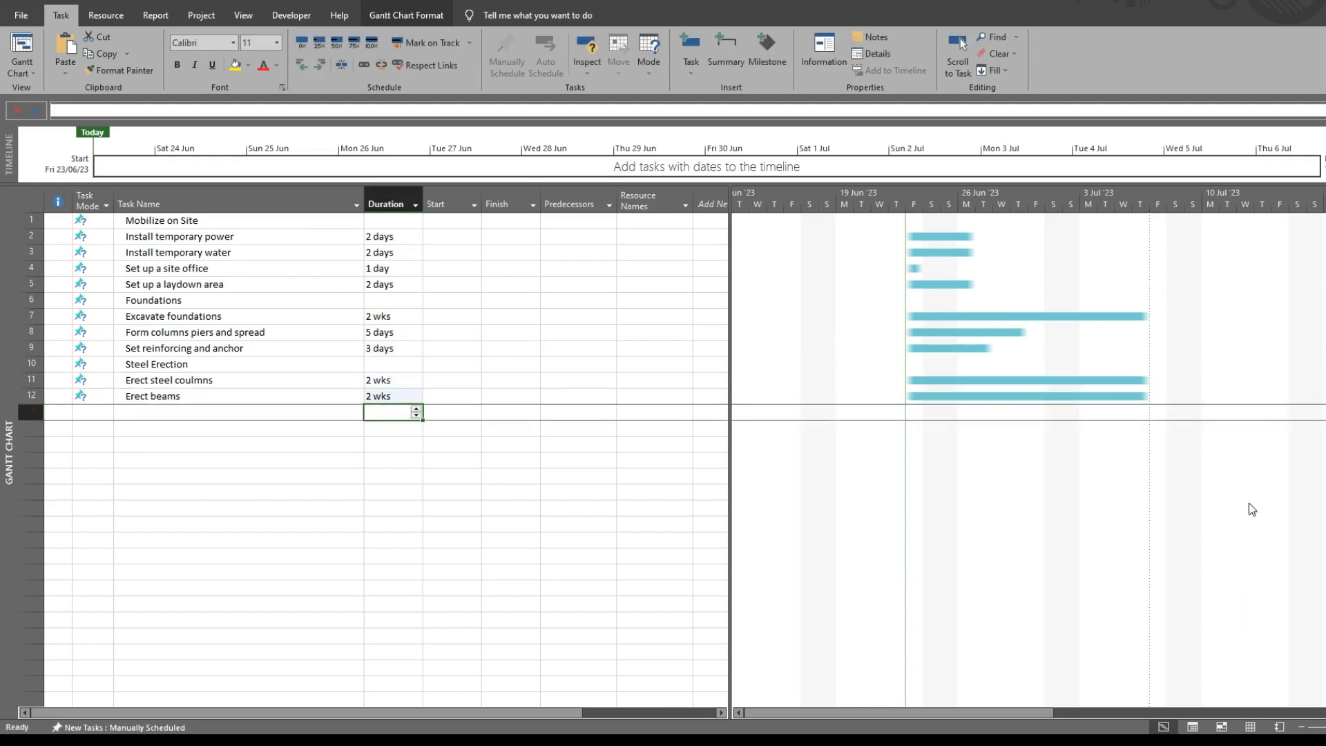
{"action": "left_click", "coordinate": [91, 204]}
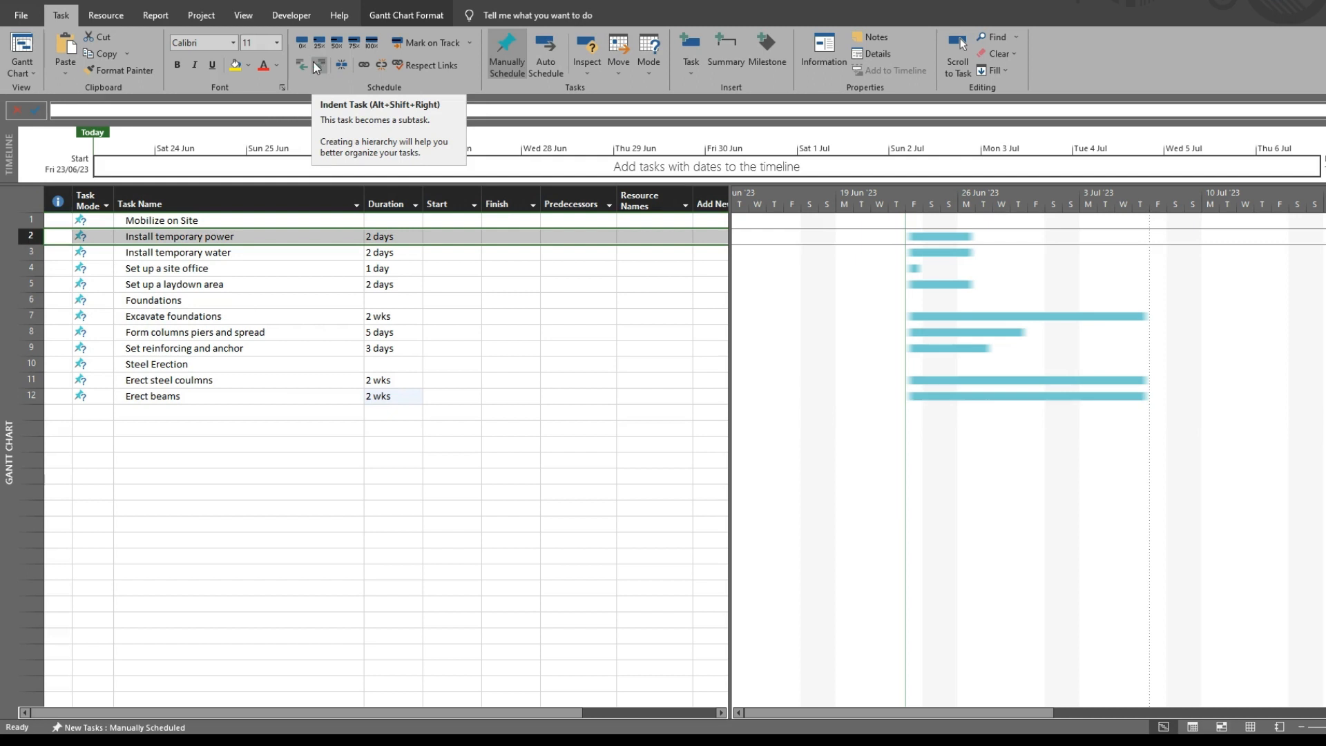
Step: Indent Install temporary power so Mobilize on Site becomes a 2-day summary task
{"action": "left_click", "coordinate": [302, 67]}
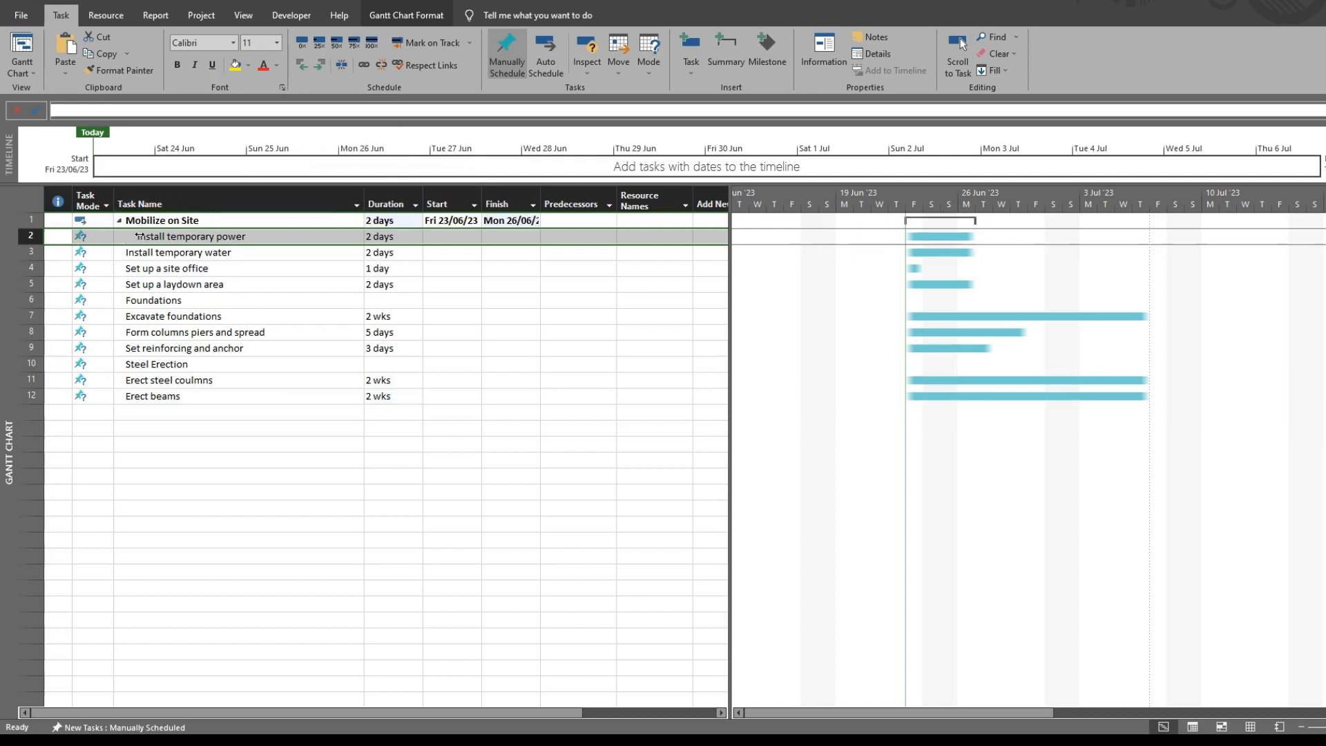
{"action": "left_click", "coordinate": [32, 219]}
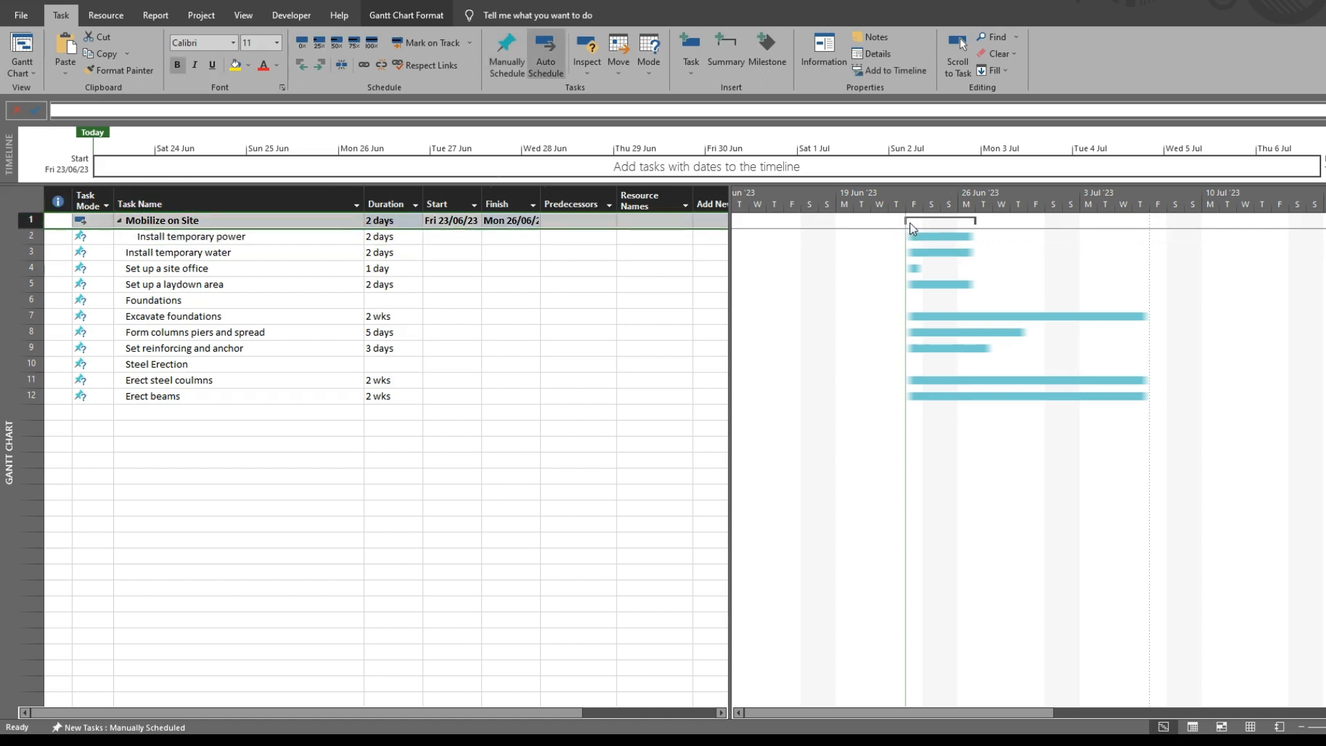
{"action": "mouse_move", "coordinate": [979, 227]}
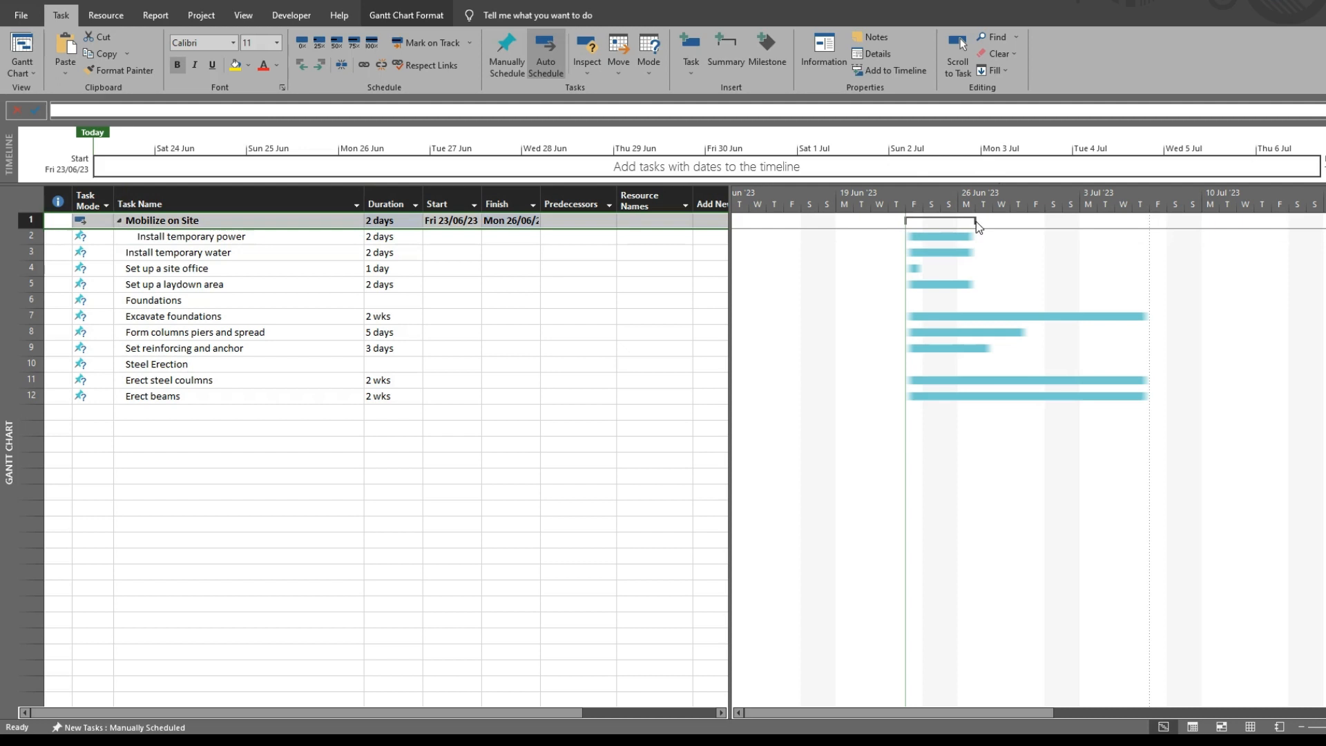
{"action": "mouse_move", "coordinate": [963, 223]}
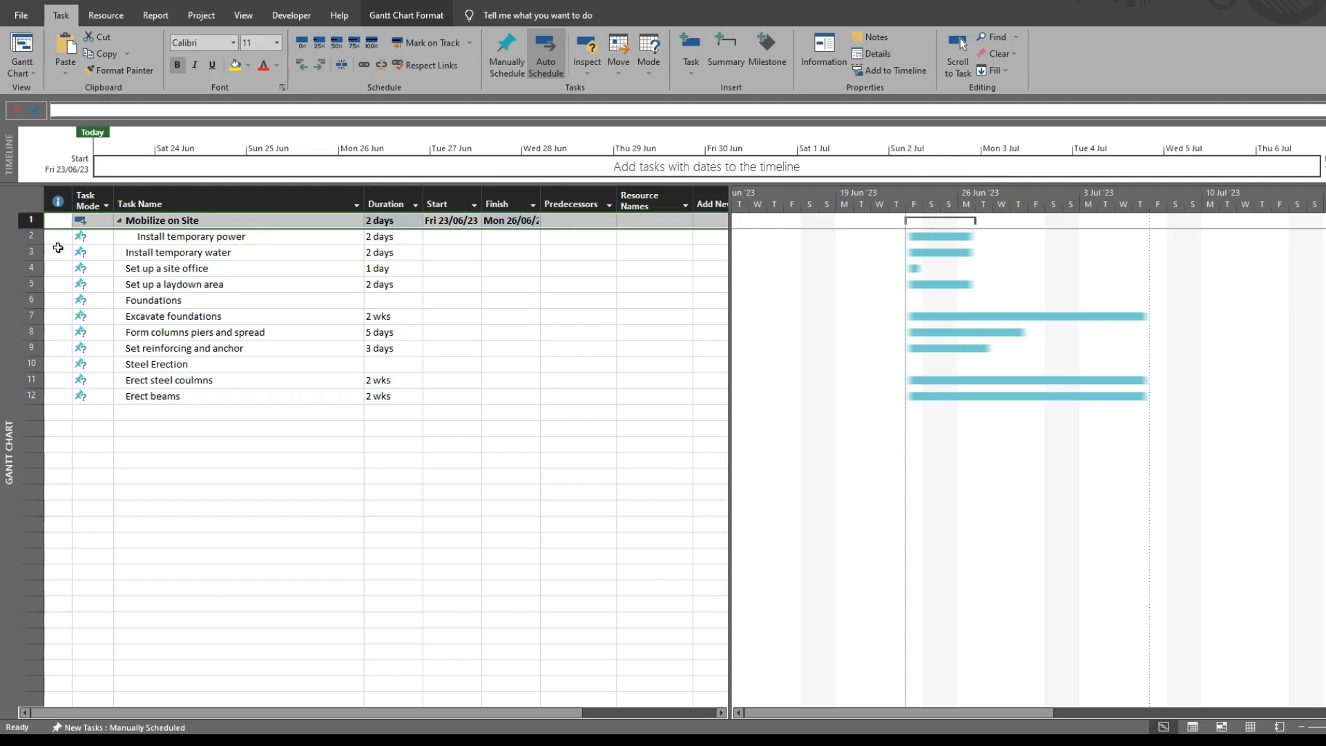
Step: Indent the remaining tasks under their groups; Foundations and Steel Erection show 10 days
{"action": "left_click", "coordinate": [32, 251]}
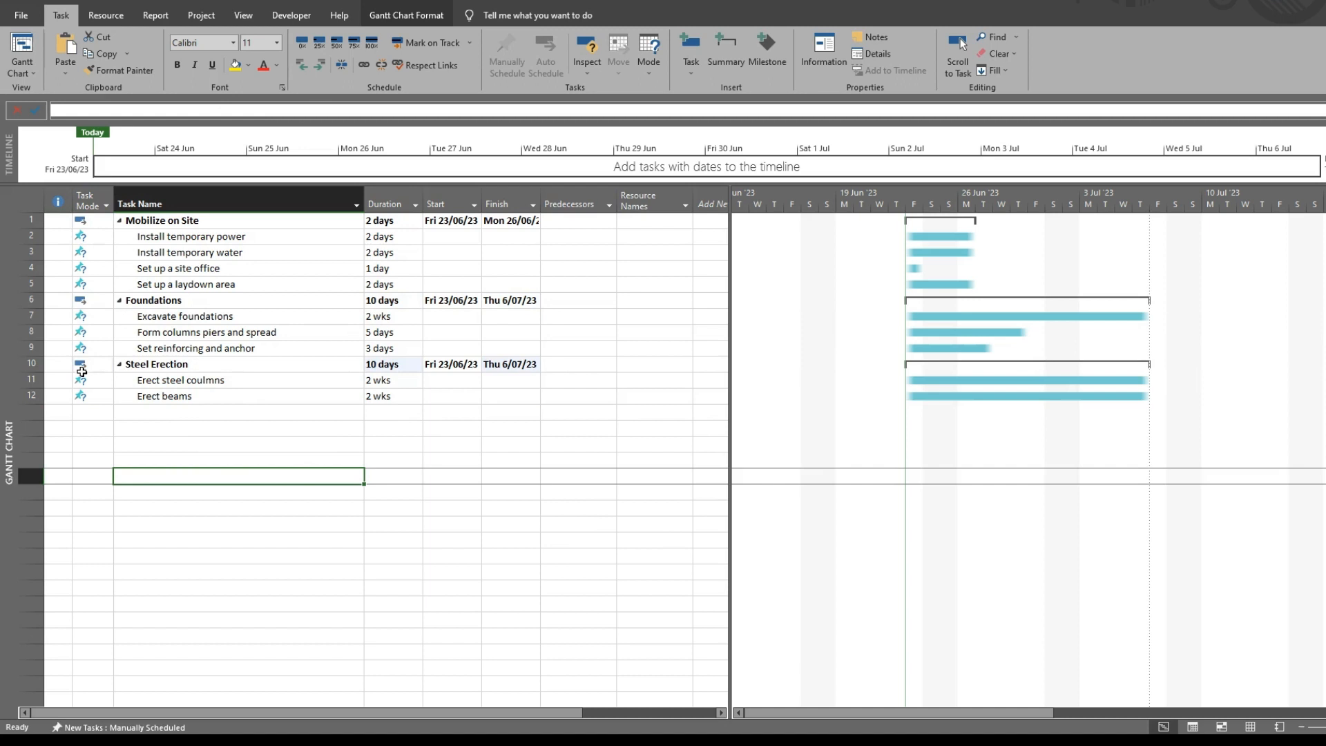
{"action": "left_click", "coordinate": [389, 300]}
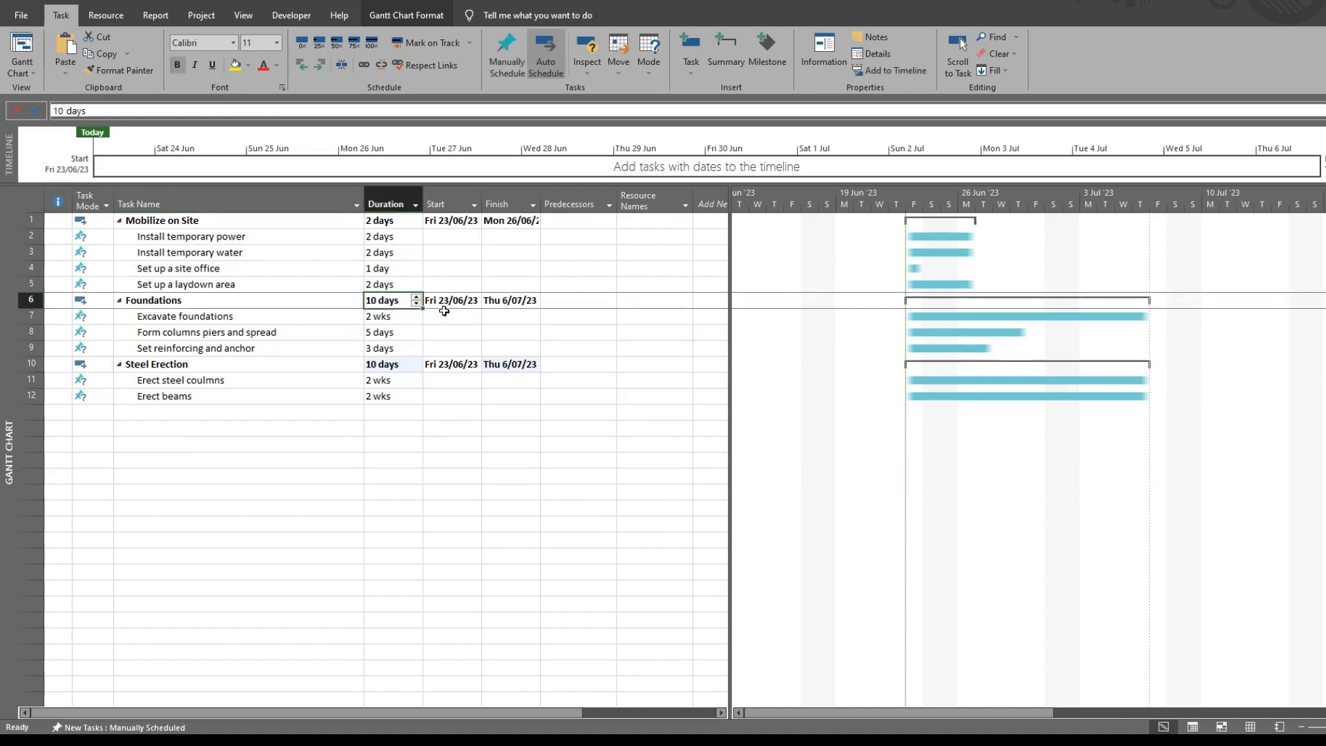